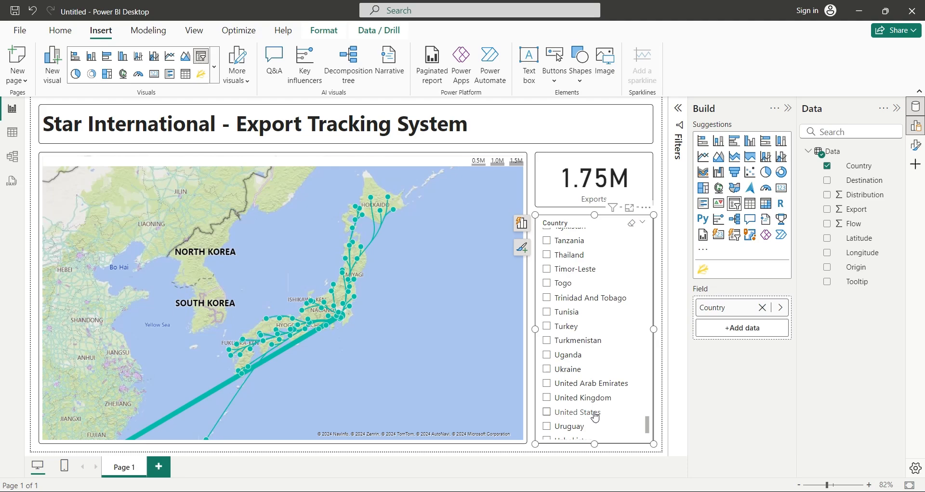
# Tick United States in the Country slicer so the flow map shows its export flows.
pyautogui.click(547, 411)
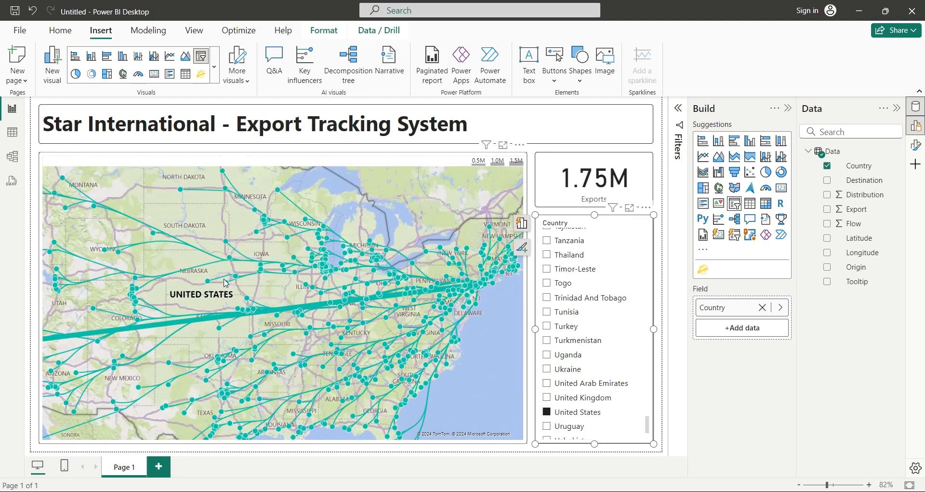
pyautogui.click(546, 398)
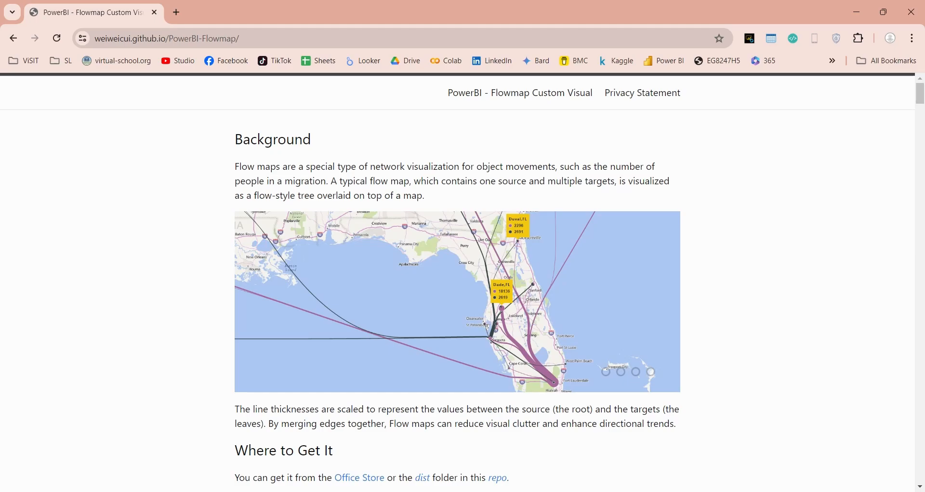
# Scroll the PowerBI-Flowmap documentation down to 'Where to Get It' with the Office Store notes.
pyautogui.scroll(-3)
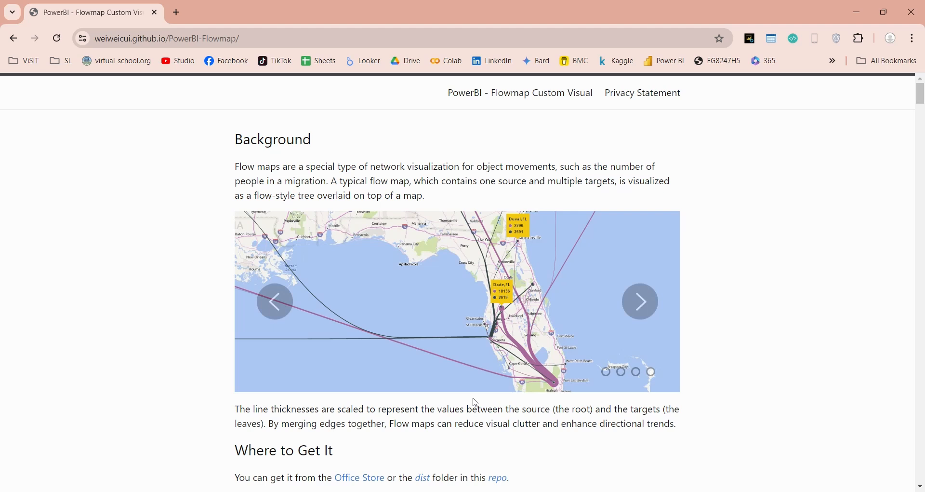
pyautogui.scroll(-3)
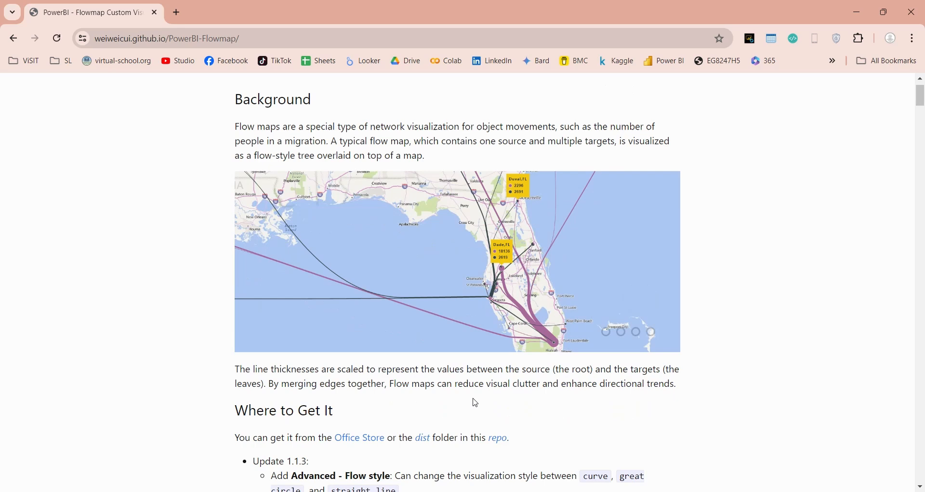
pyautogui.scroll(-3)
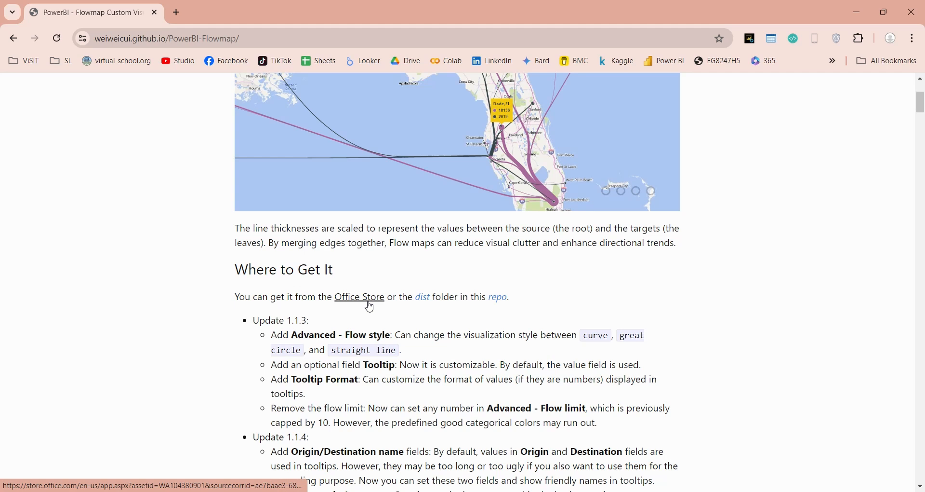
pyautogui.moveTo(497, 297)
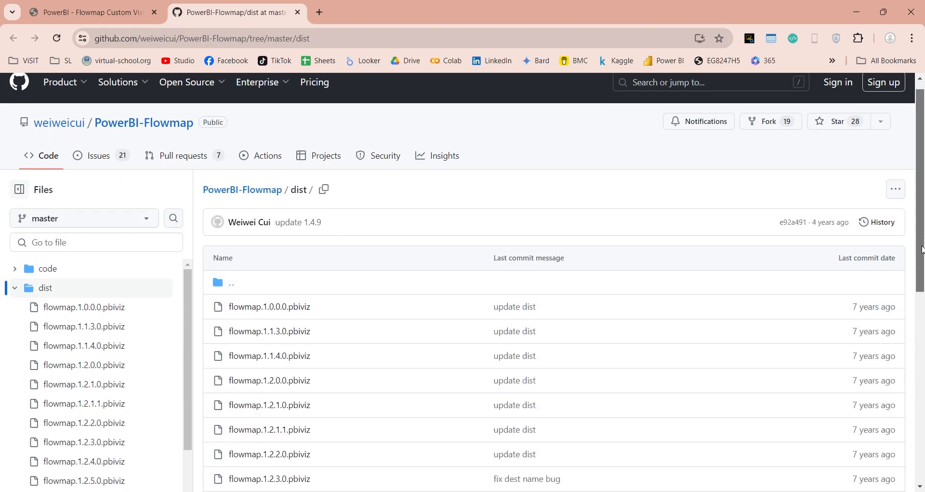
# Download flowmap.1.4.9.pbiviz from GitHub's dist folder and open Star International.xlsx.
pyautogui.scroll(-3)
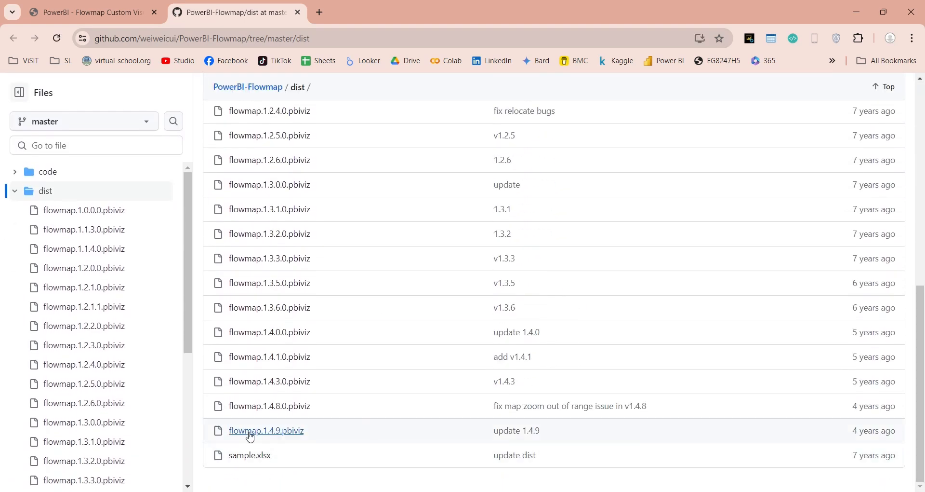
pyautogui.click(266, 430)
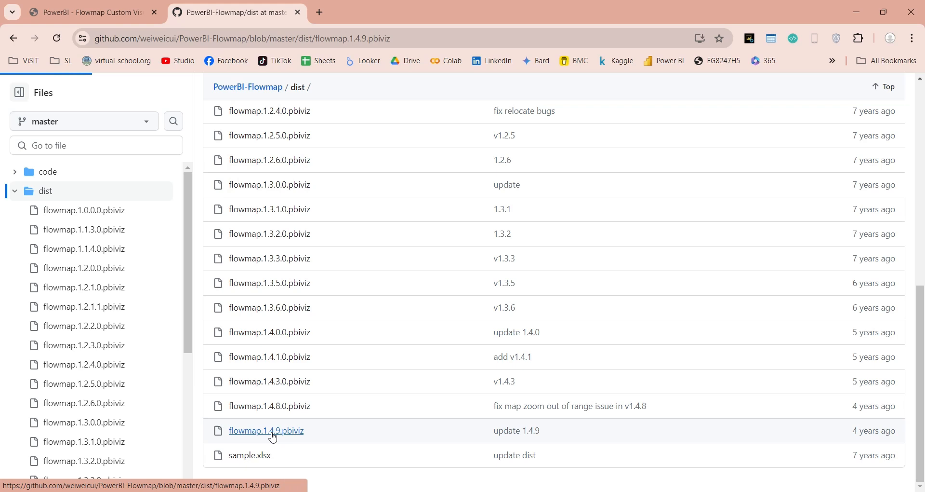
pyautogui.click(265, 429)
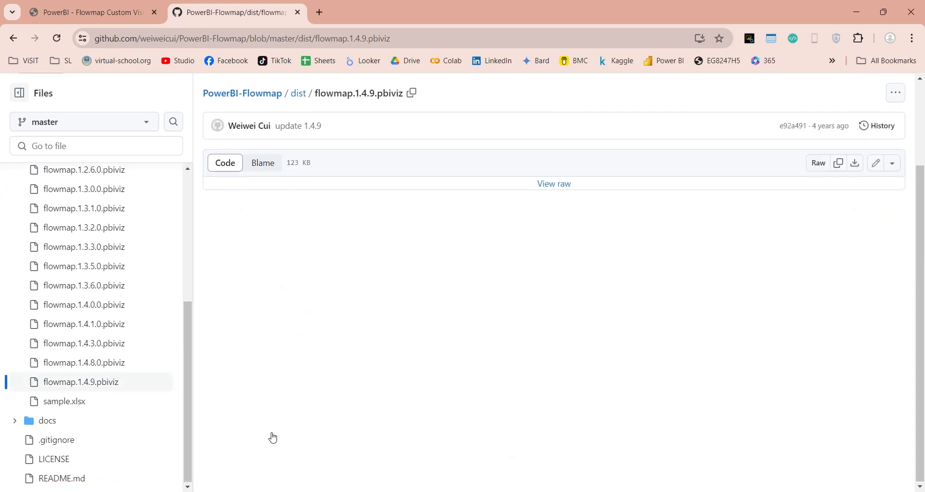
pyautogui.moveTo(855, 164)
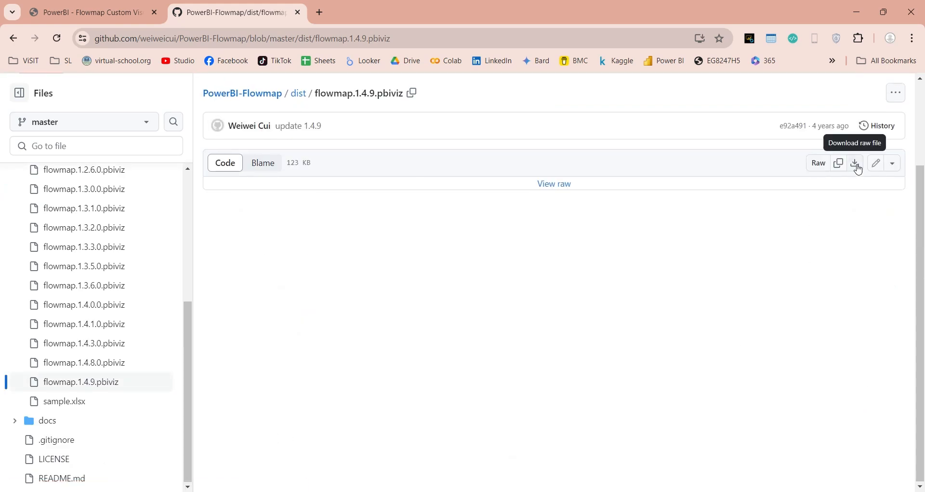
pyautogui.click(855, 164)
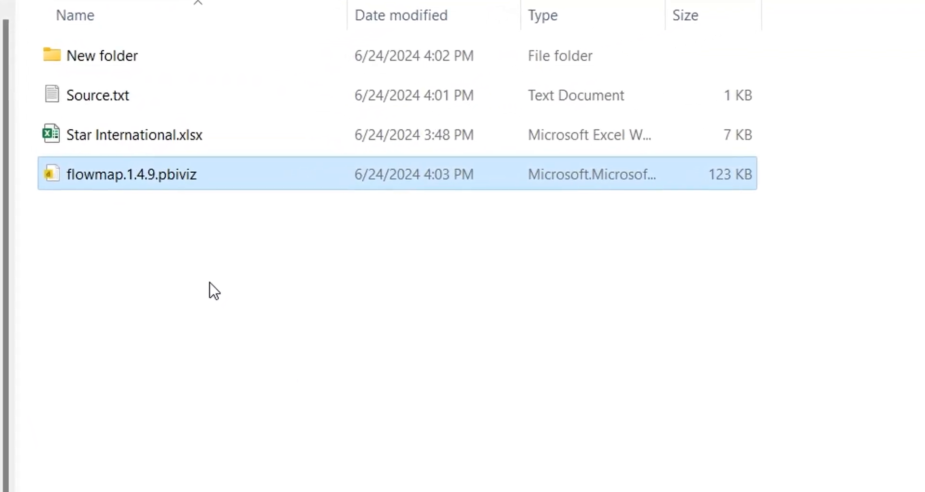
pyautogui.doubleClick(134, 134)
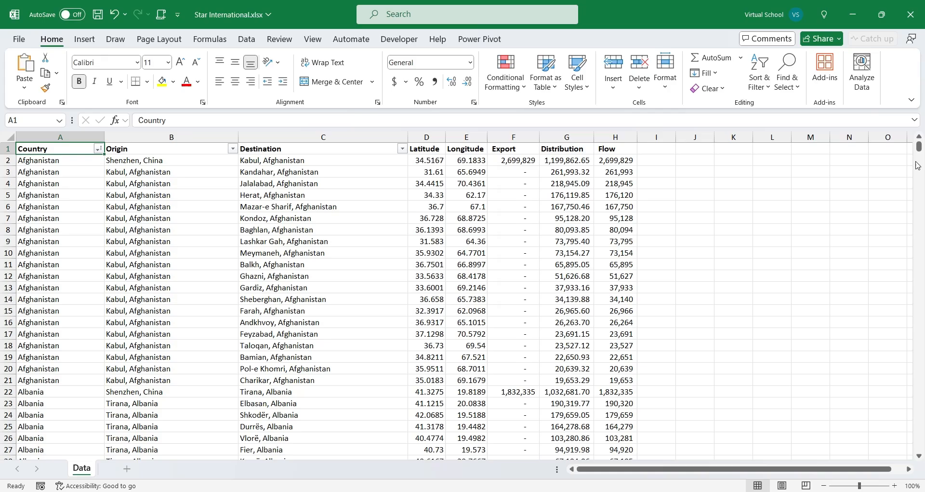
pyautogui.scroll(-3)
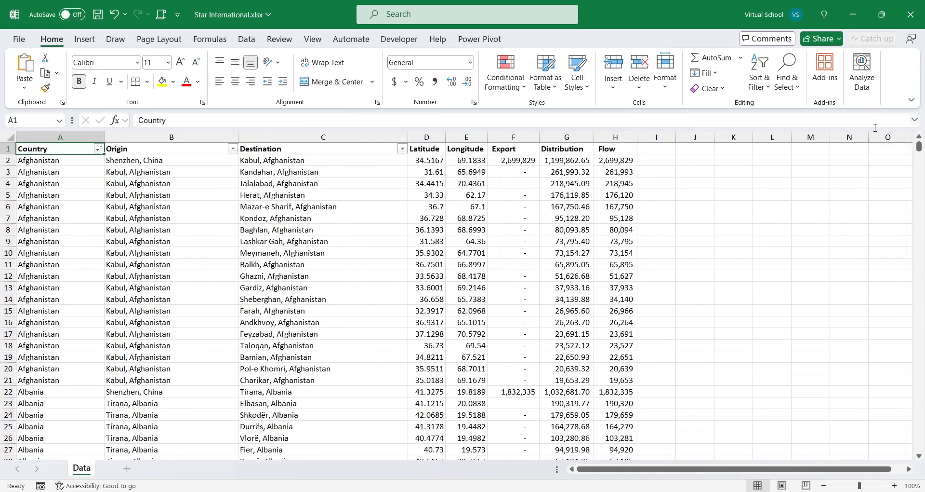
pyautogui.press('ctrl+End')
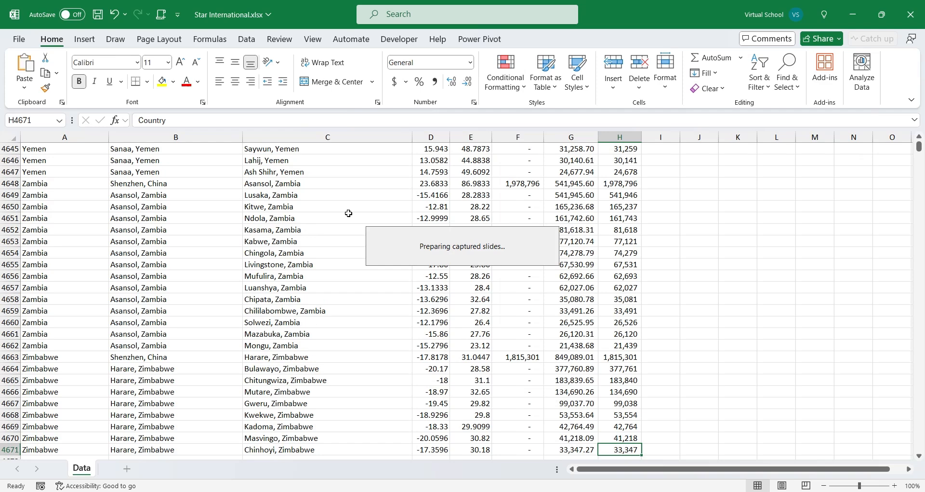
pyautogui.press('ctrl+Home')
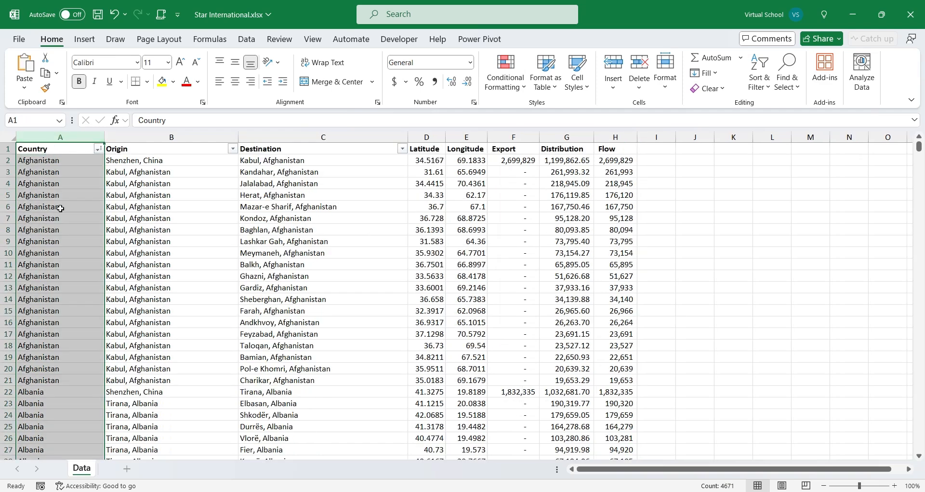
pyautogui.moveTo(65, 229)
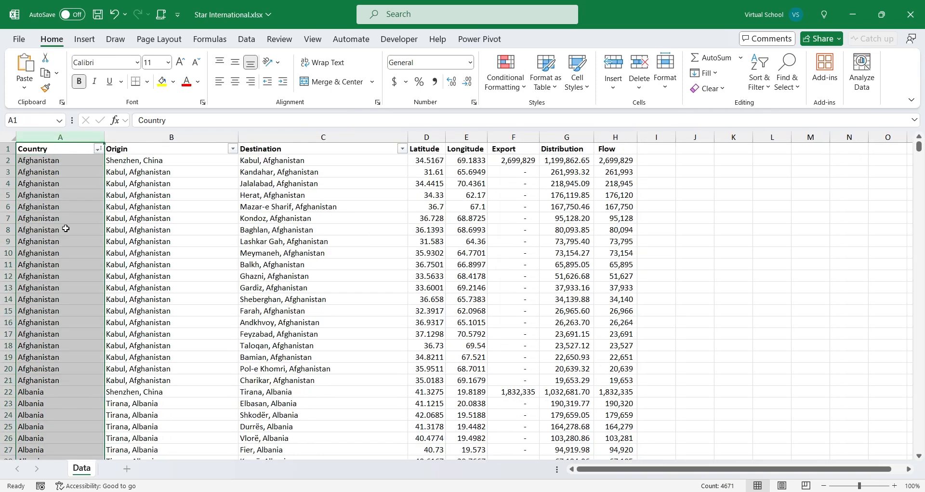
pyautogui.click(171, 160)
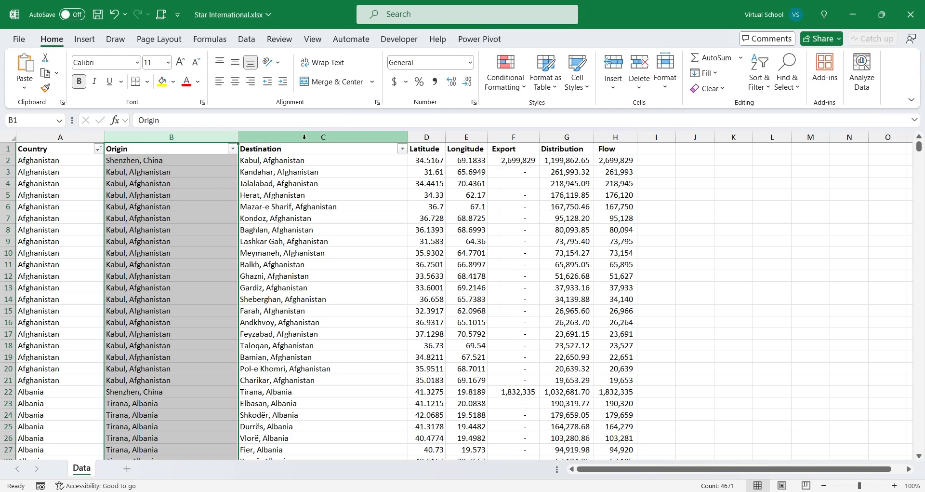
pyautogui.click(322, 148)
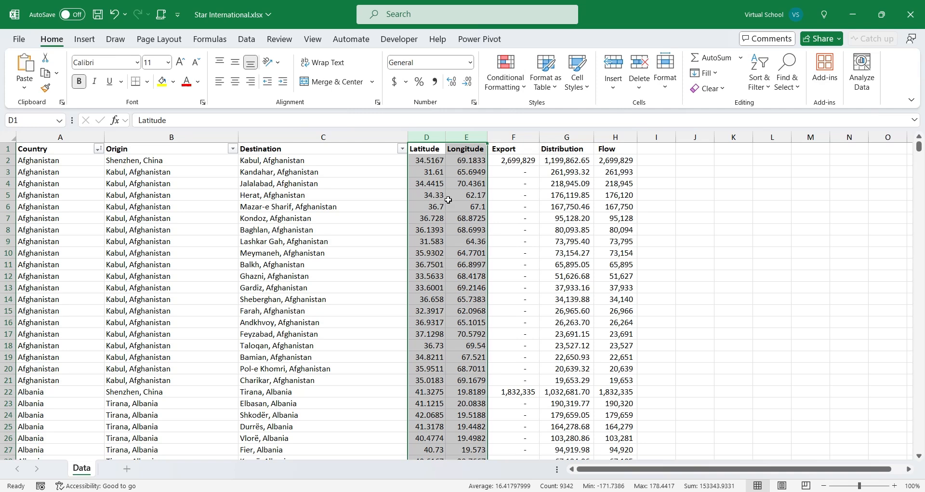
pyautogui.click(513, 160)
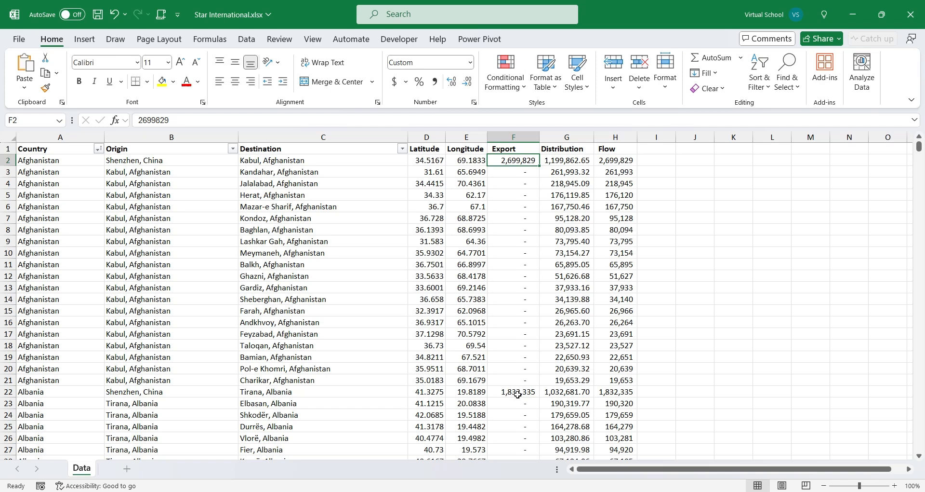
pyautogui.click(514, 392)
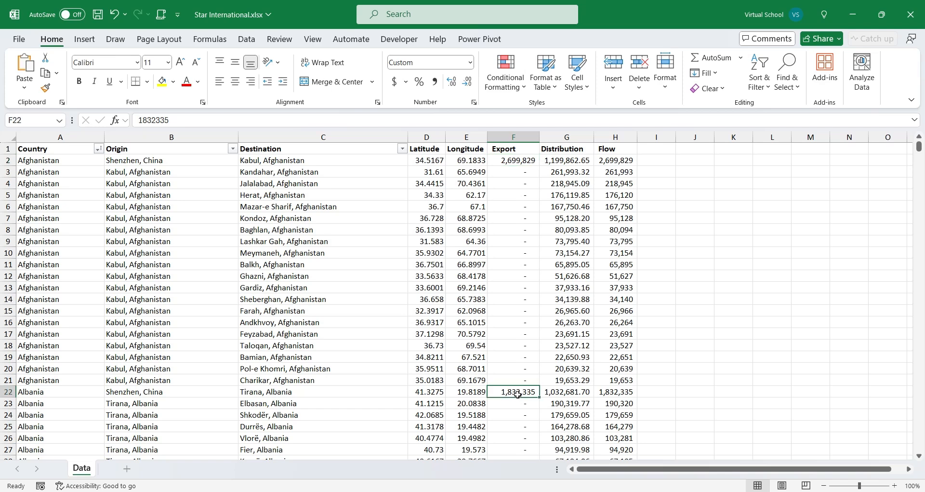
pyautogui.click(565, 137)
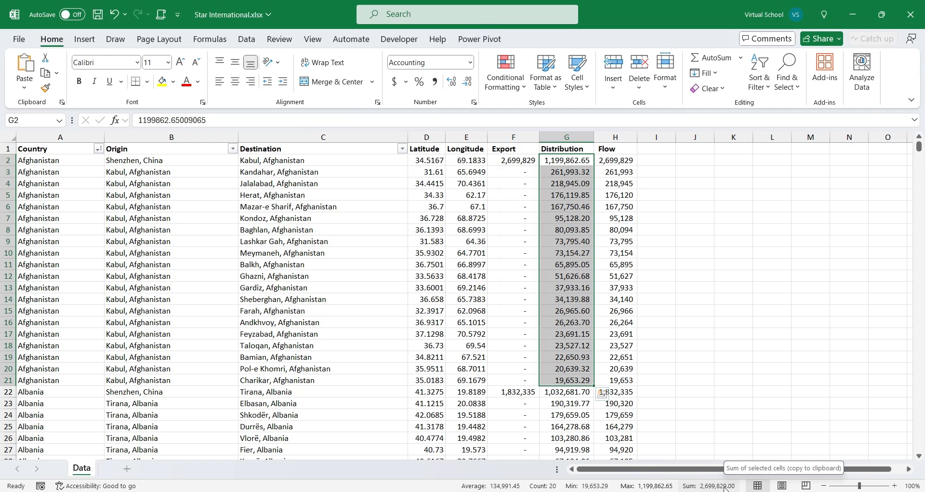
pyautogui.moveTo(716, 399)
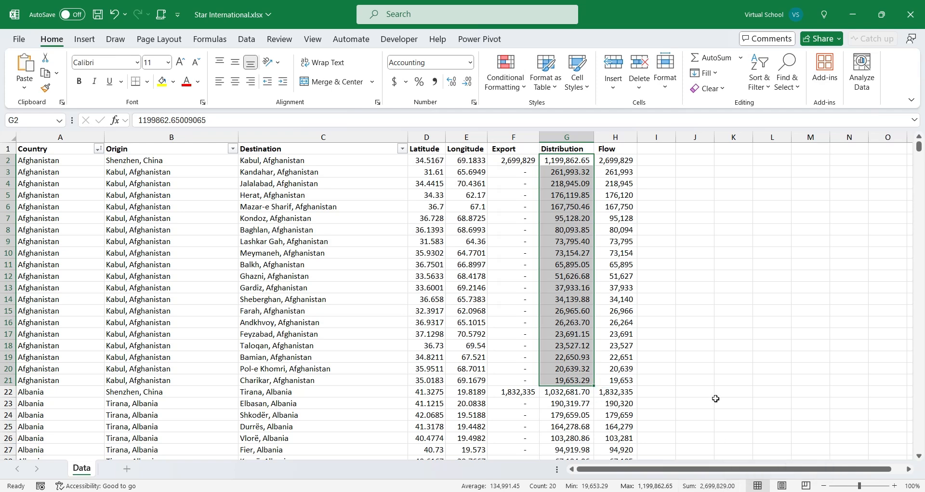
pyautogui.moveTo(614, 159)
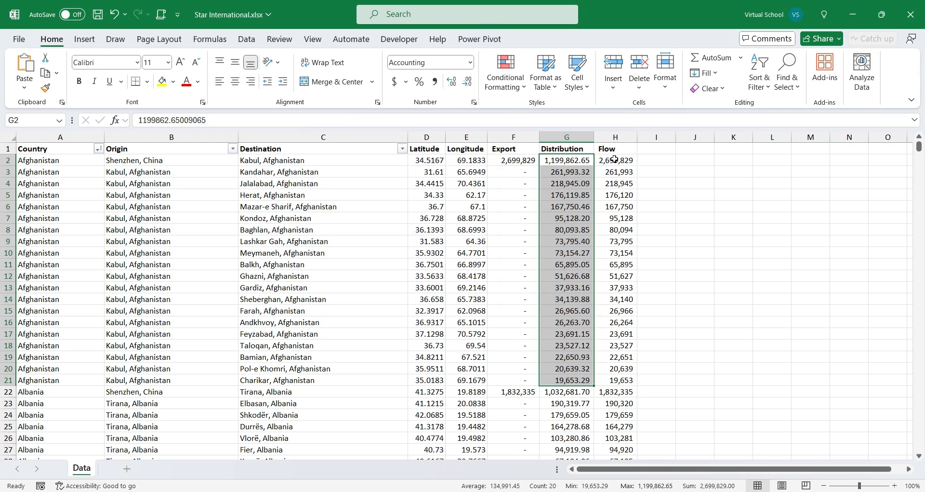
pyautogui.click(615, 137)
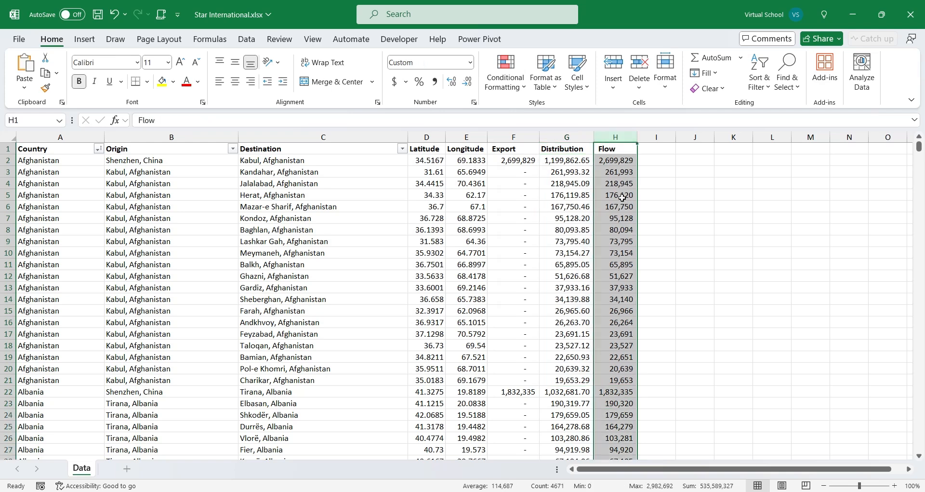
pyautogui.click(615, 160)
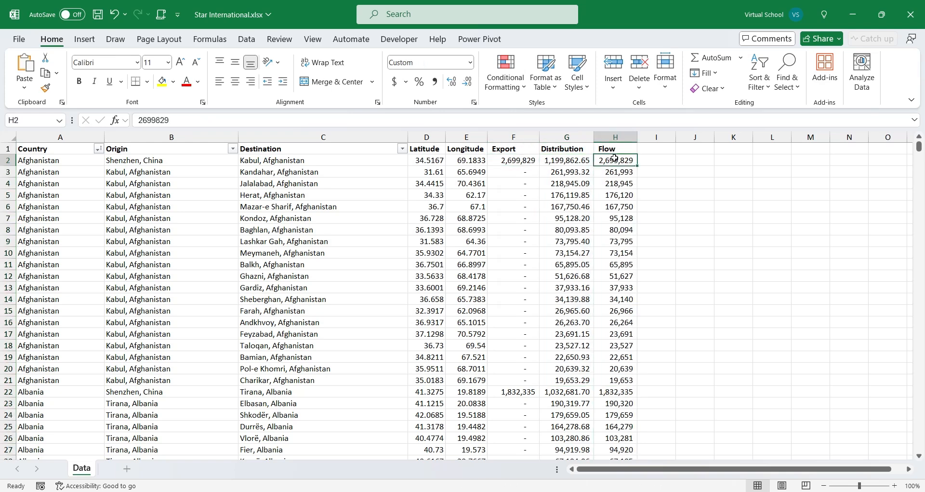
pyautogui.moveTo(615, 172); pyautogui.dragTo(616, 379)
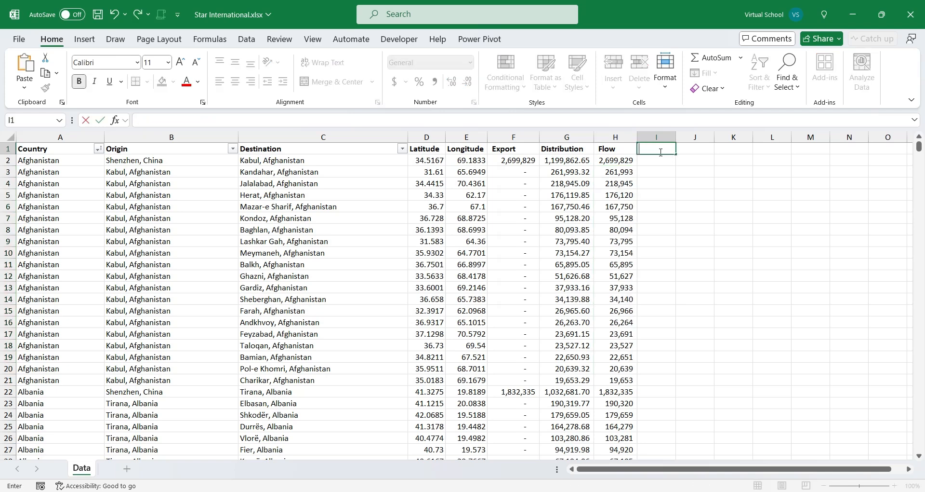
# Add a Tooltip column in I1 filled with =TEXT(H2,"0,000.00") down the column.
pyautogui.write('Tool')
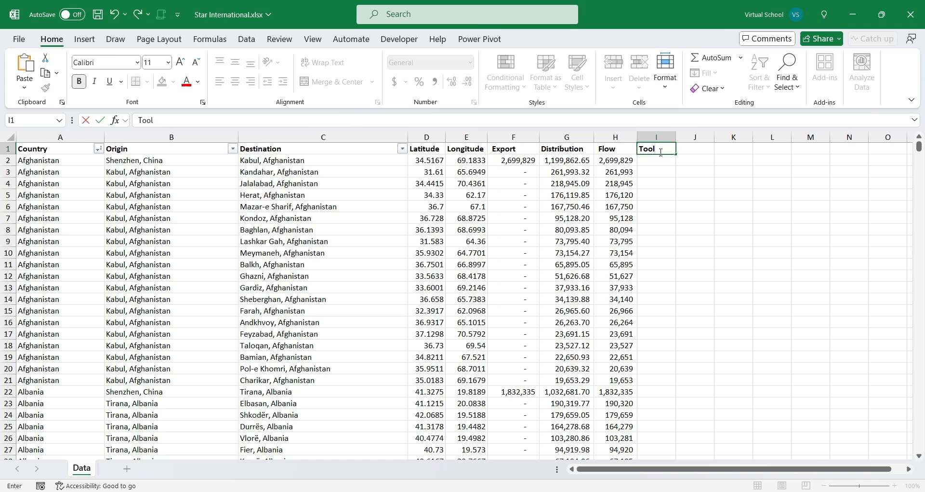
pyautogui.write('=')
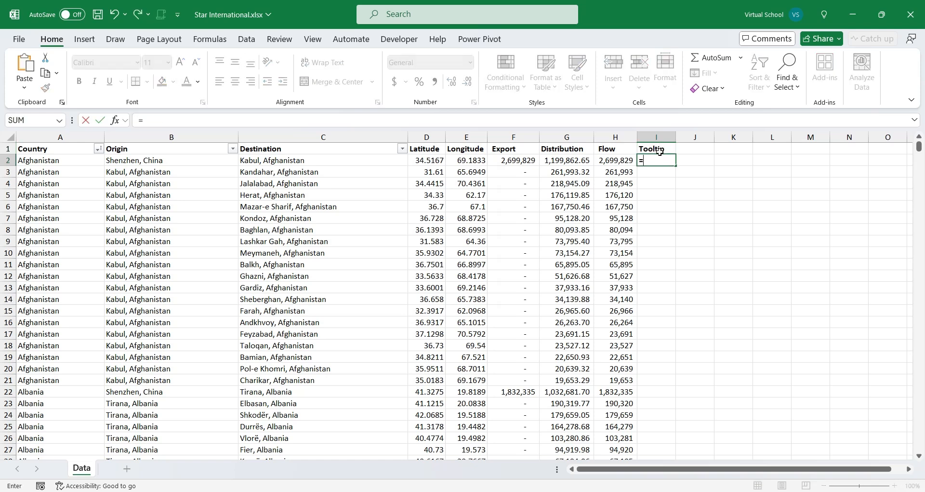
pyautogui.write('text(')
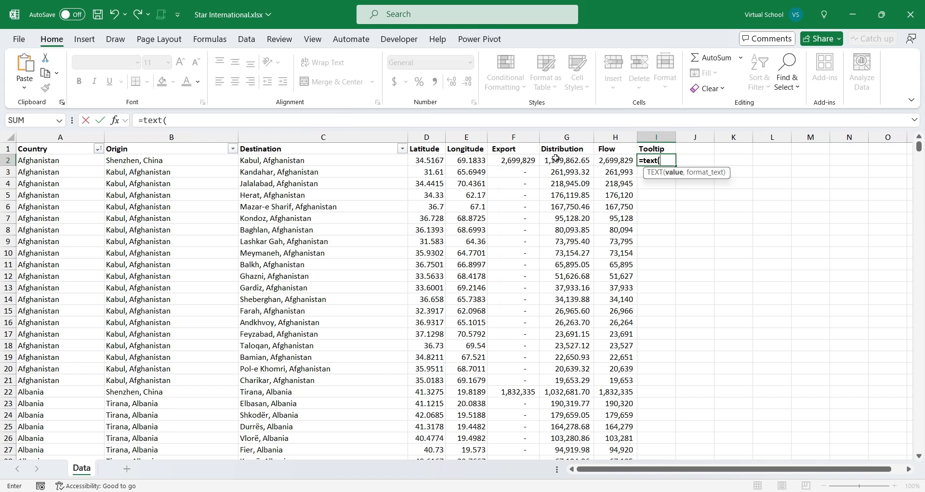
pyautogui.click(615, 160)
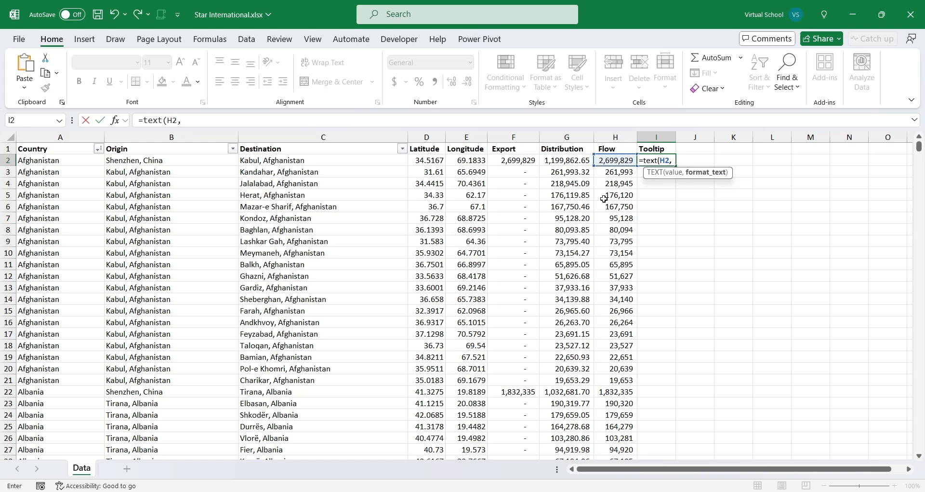
pyautogui.write('"0,000.')
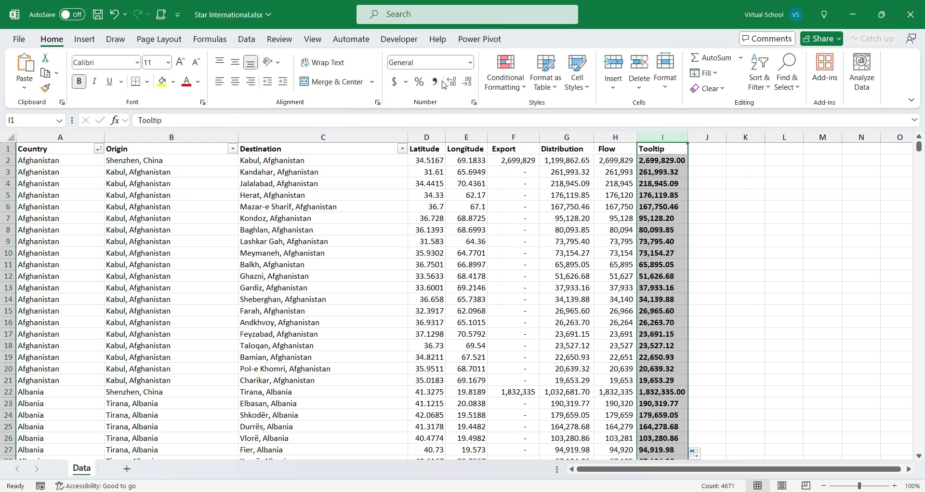
pyautogui.click(662, 172)
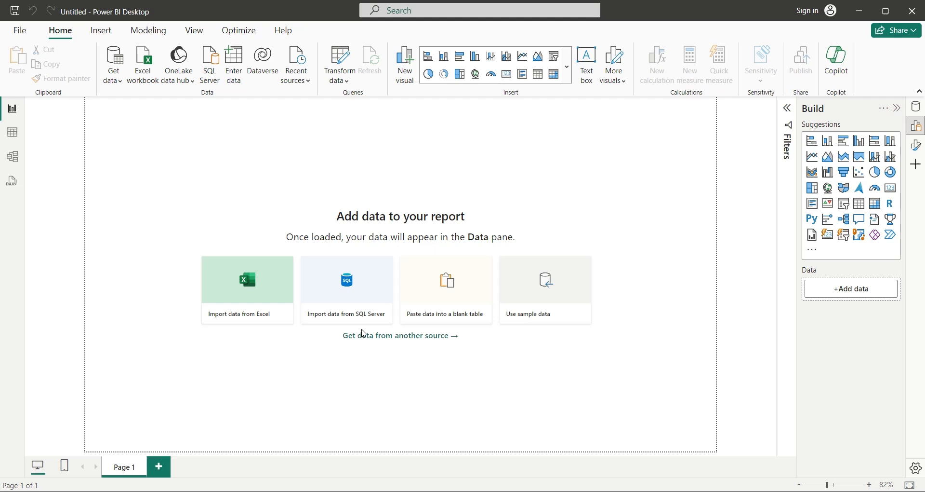
pyautogui.moveTo(234, 84)
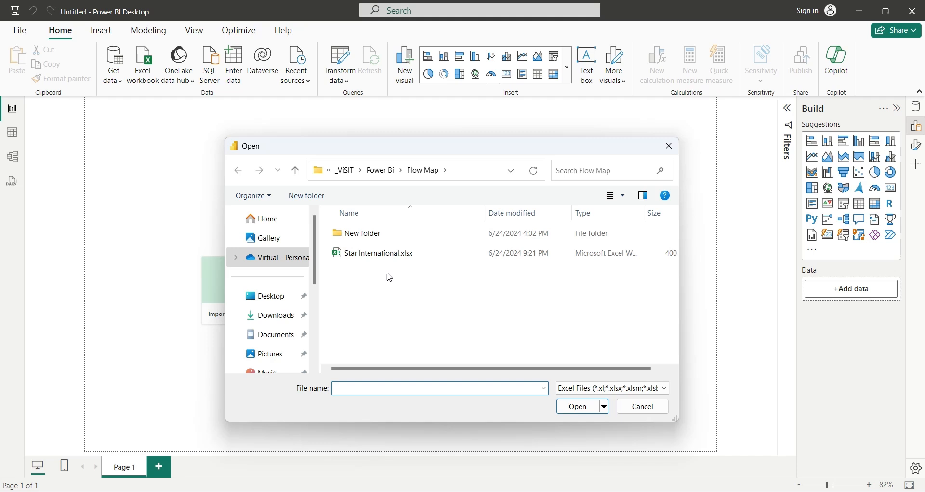
# Import the Data table from Star International.xlsx into the Power BI report.
pyautogui.click(379, 253)
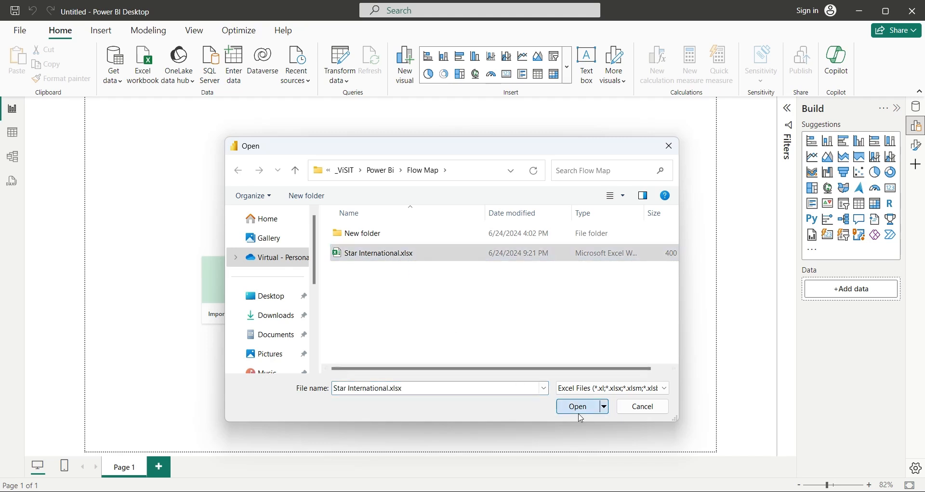
pyautogui.click(578, 406)
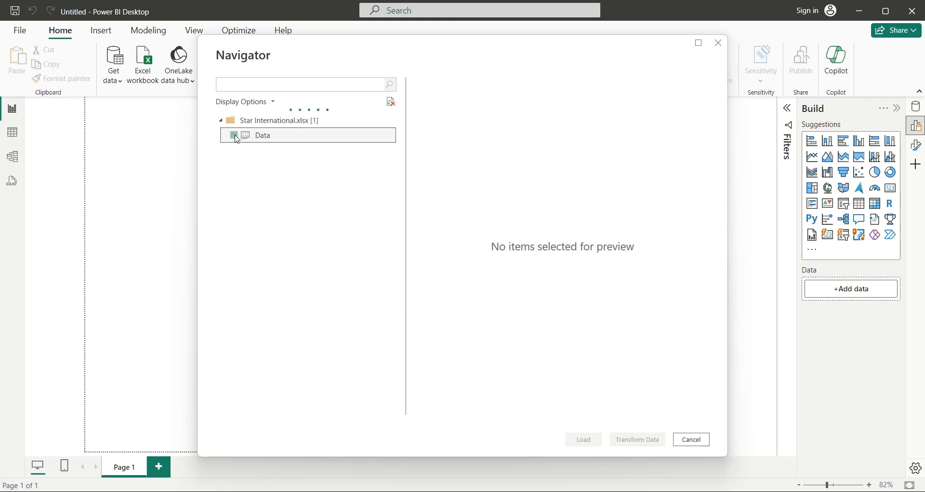
pyautogui.click(234, 134)
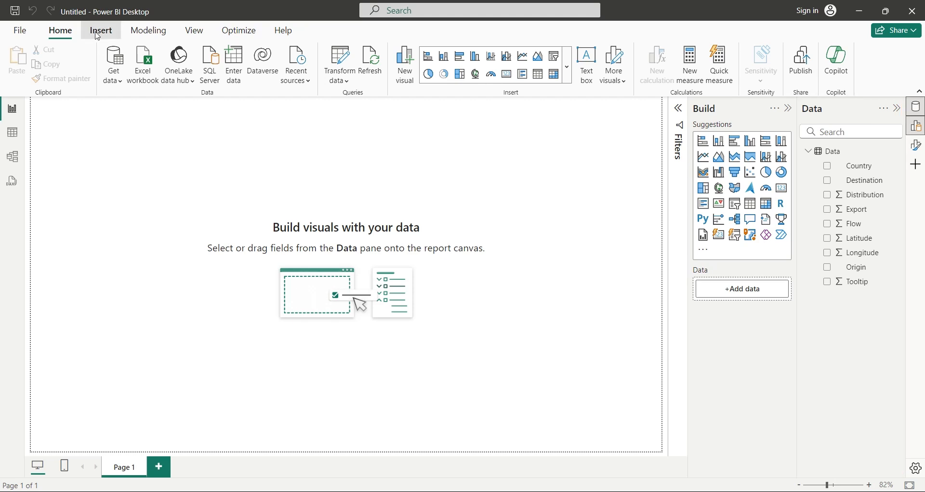
# Insert a text box titled 'Star International - Export Tracking System' atop the page.
pyautogui.click(100, 30)
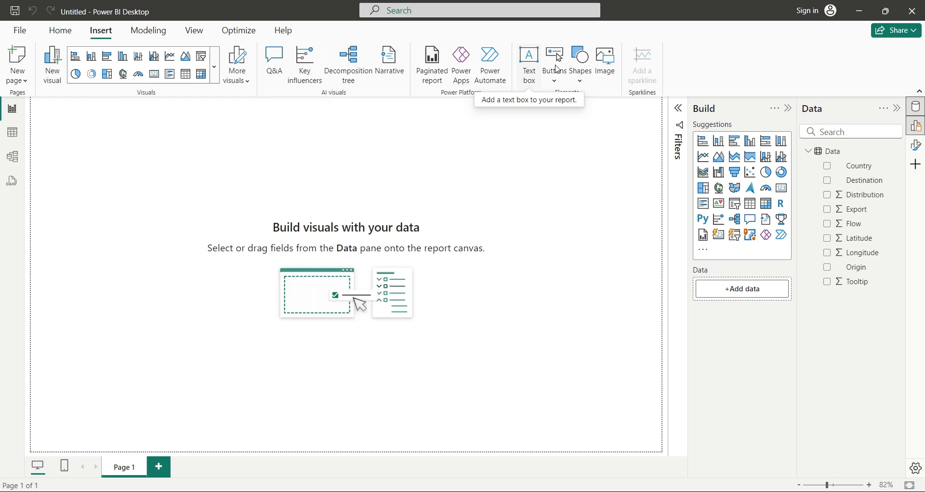
pyautogui.click(528, 64)
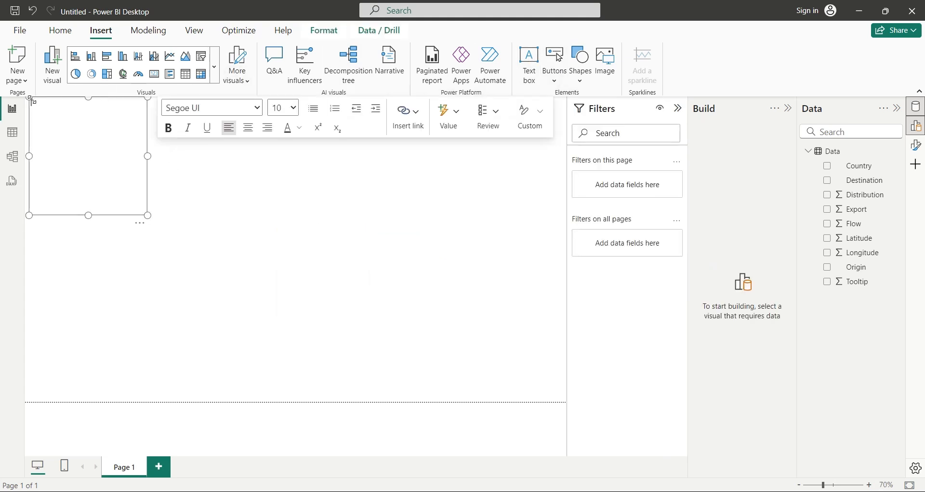
pyautogui.write('Star Ine')
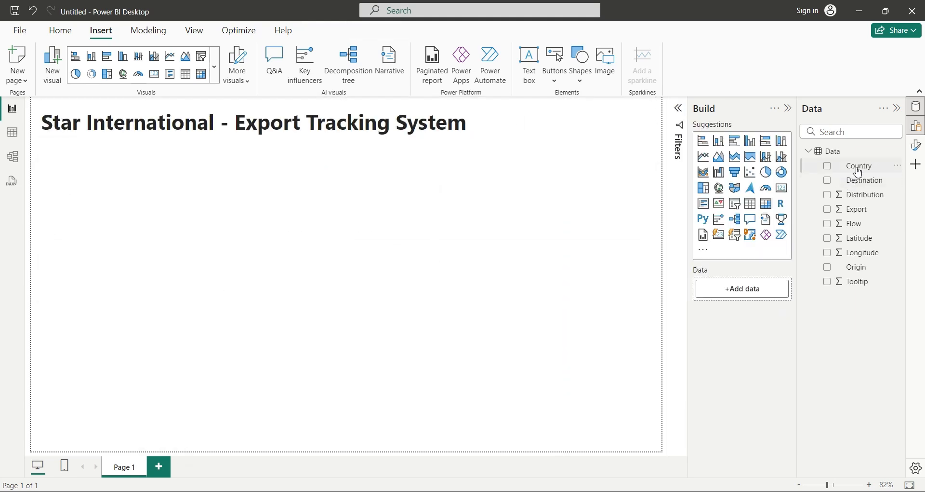
# Add a Country slicer and an Exports card (368.65M), testing the slicer with Algeria.
pyautogui.click(827, 165)
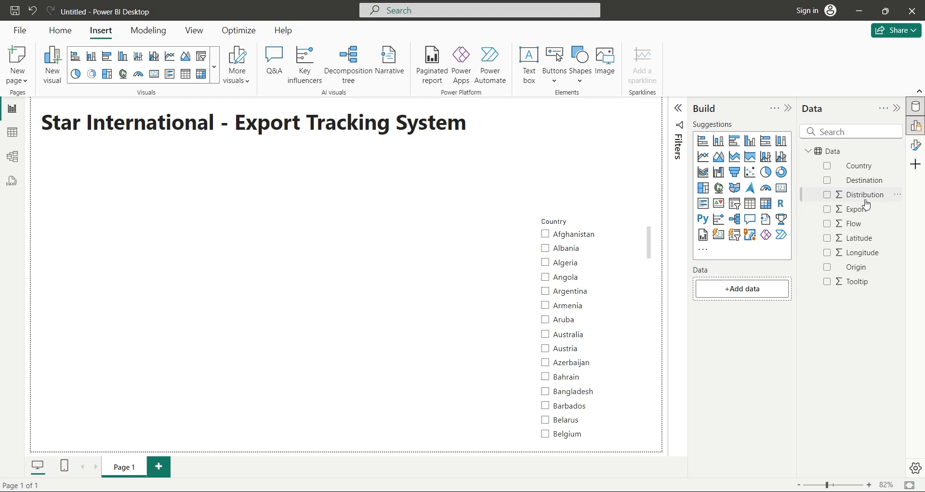
pyautogui.moveTo(864, 208)
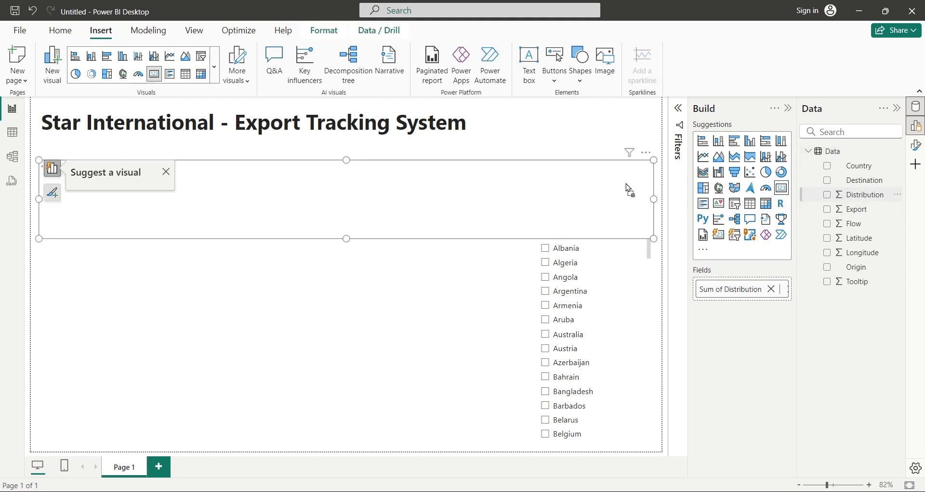
pyautogui.click(827, 194)
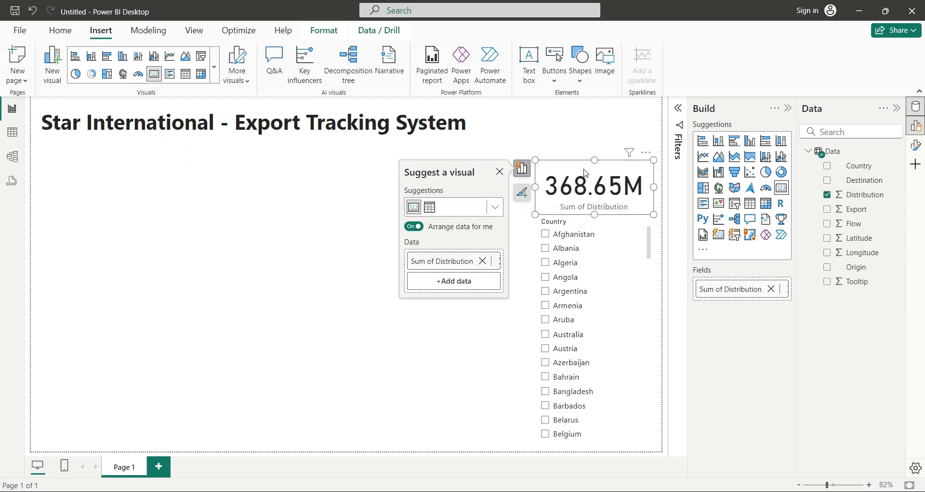
pyautogui.click(499, 172)
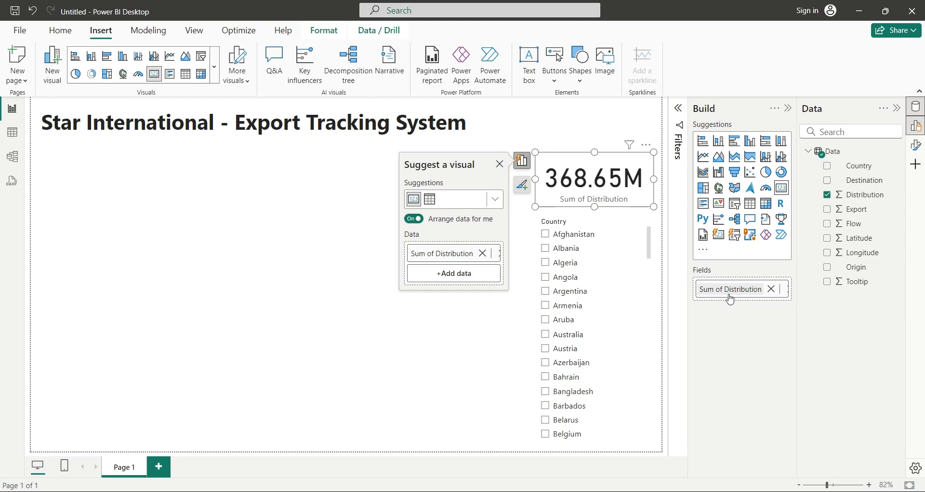
pyautogui.click(732, 288)
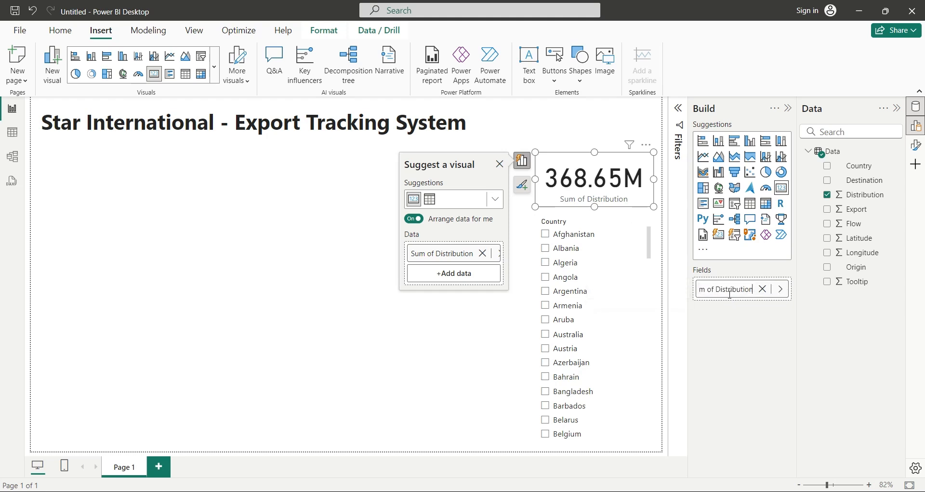
pyautogui.write('Exports')
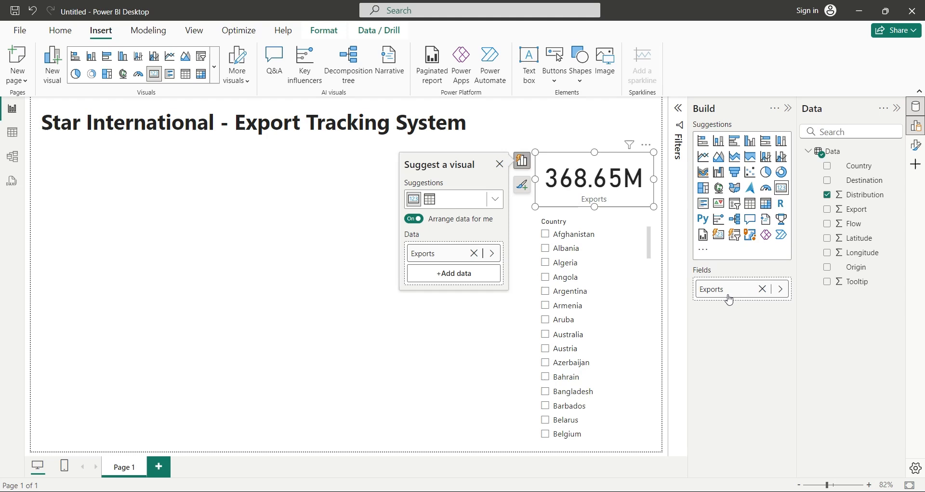
pyautogui.moveTo(709, 303)
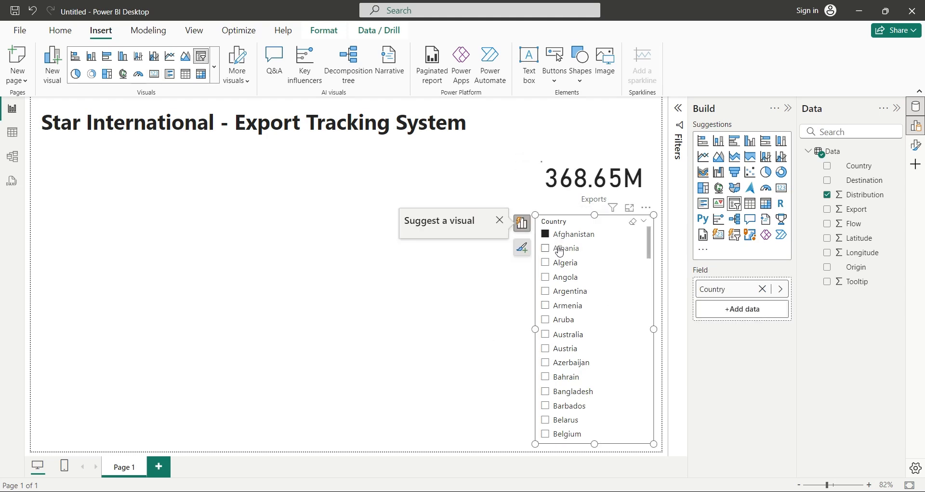
pyautogui.click(565, 262)
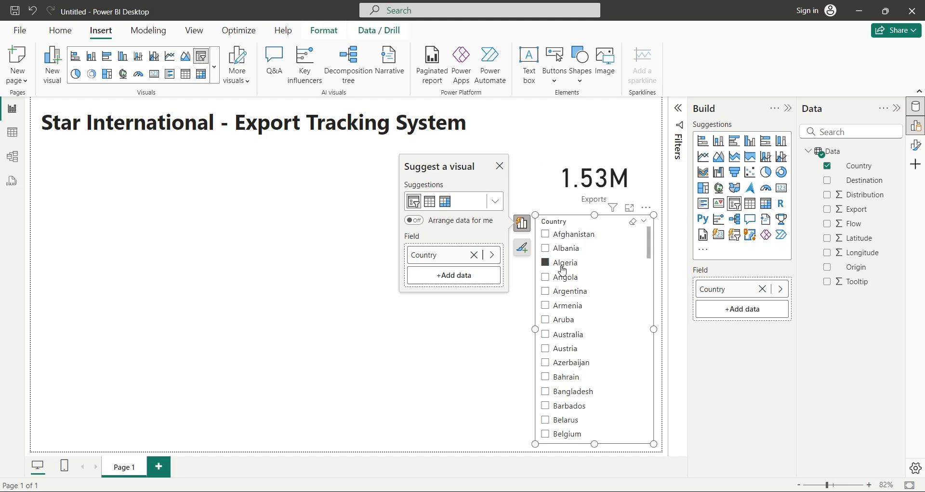
pyautogui.click(545, 262)
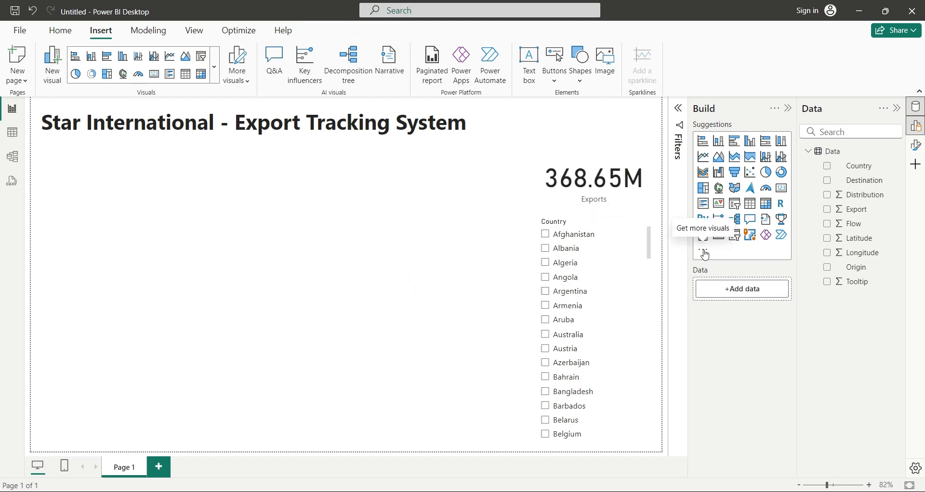
# Import the flowmap.1.4.9.pbiviz custom visual and place an empty Flow map on the page.
pyautogui.click(703, 254)
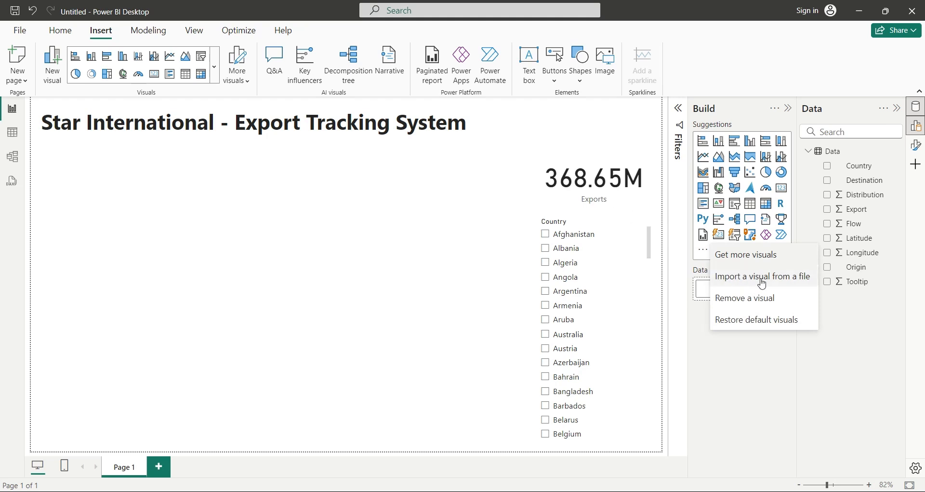
pyautogui.click(762, 276)
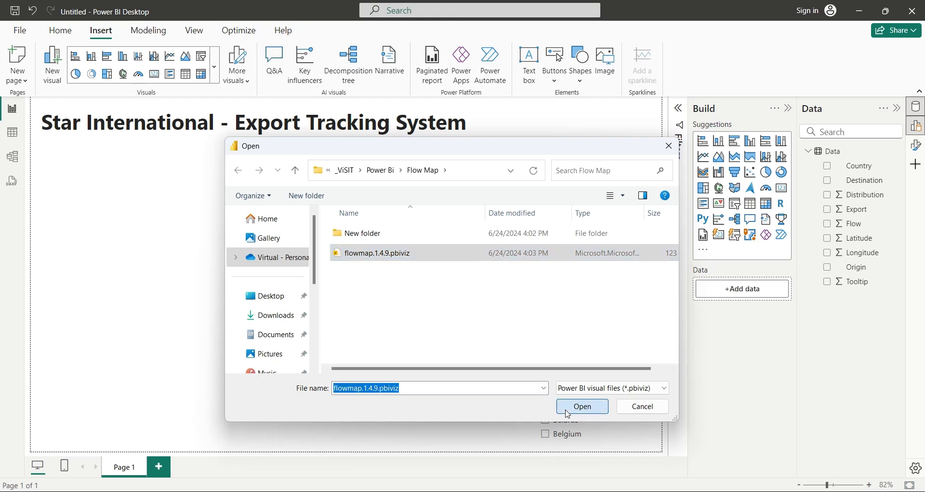
pyautogui.click(581, 405)
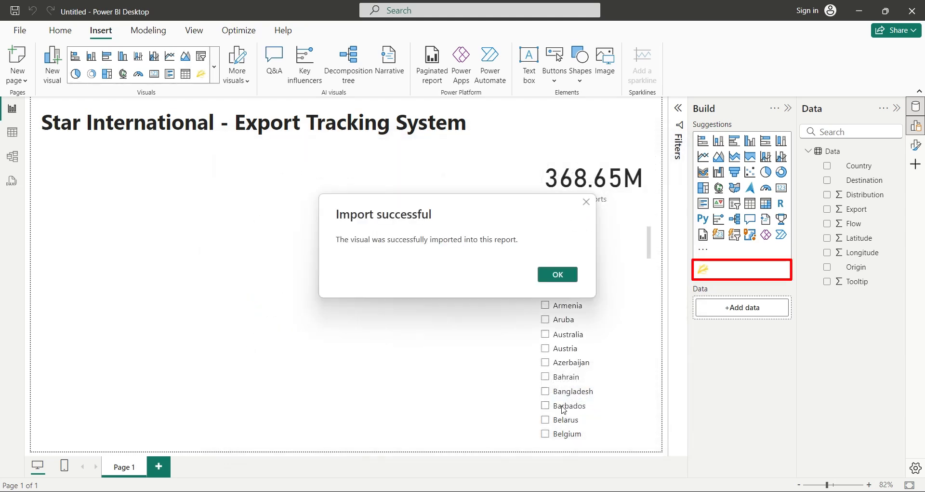
pyautogui.click(555, 274)
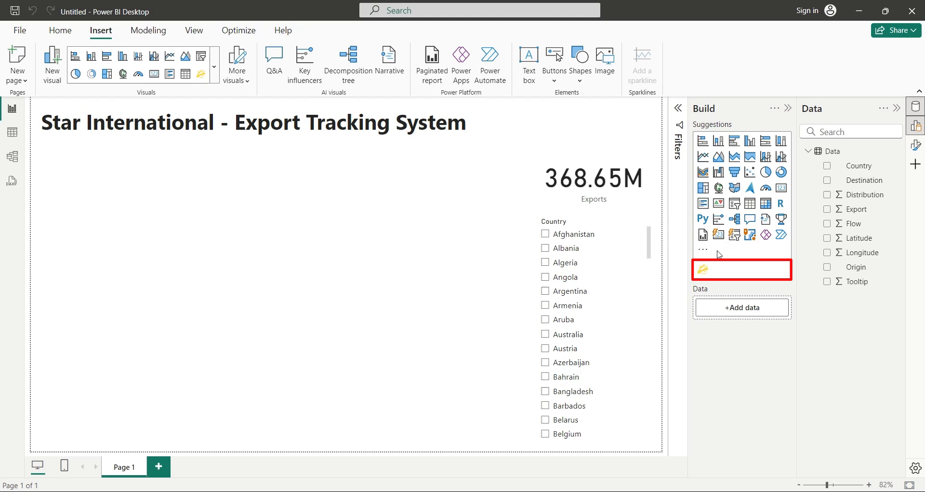
pyautogui.moveTo(703, 269)
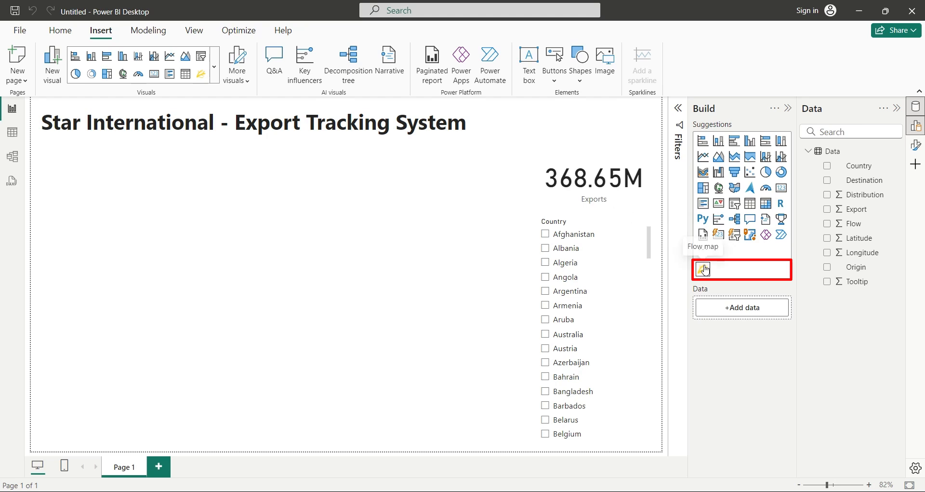
pyautogui.click(703, 269)
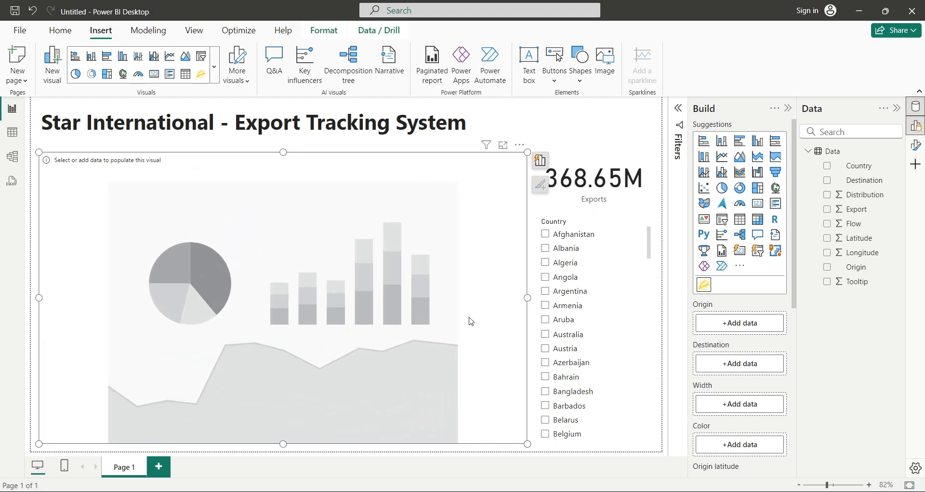
pyautogui.moveTo(702, 305)
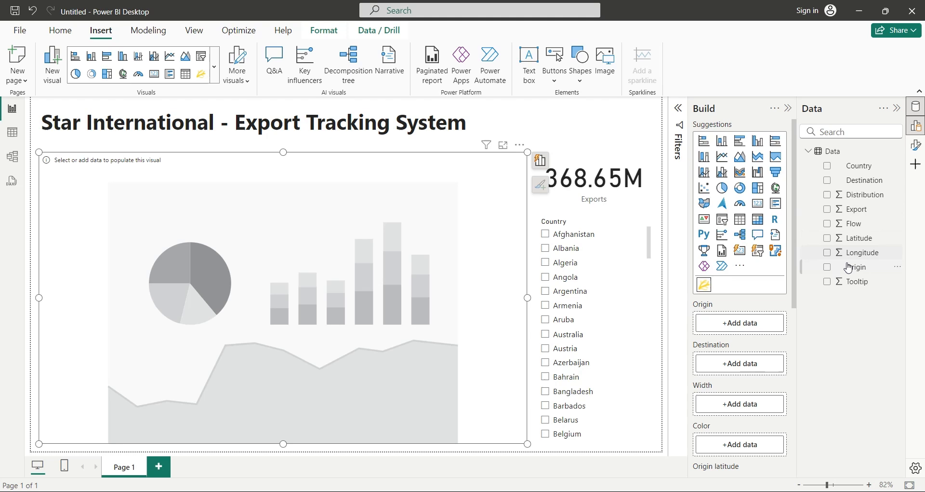
# Fill the flow map with Origin, Destination, Flow renamed Exports, and Tooltip.
pyautogui.click(827, 267)
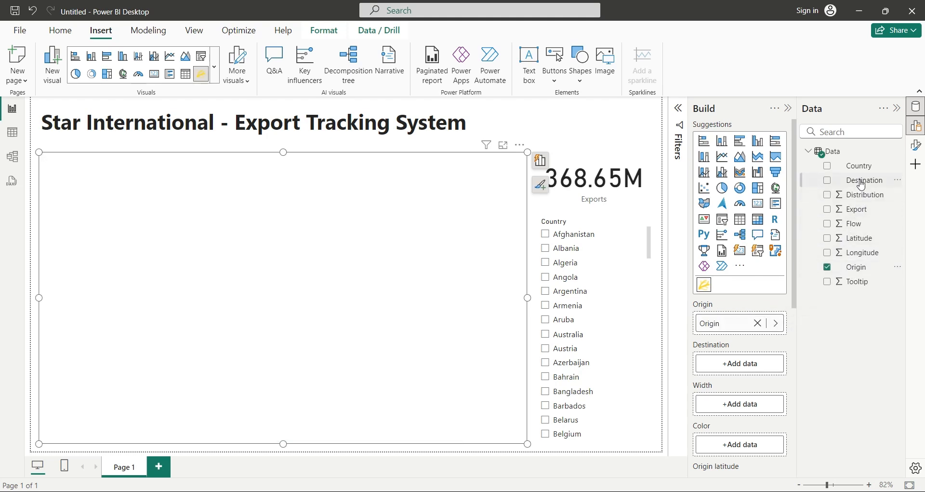
pyautogui.click(827, 180)
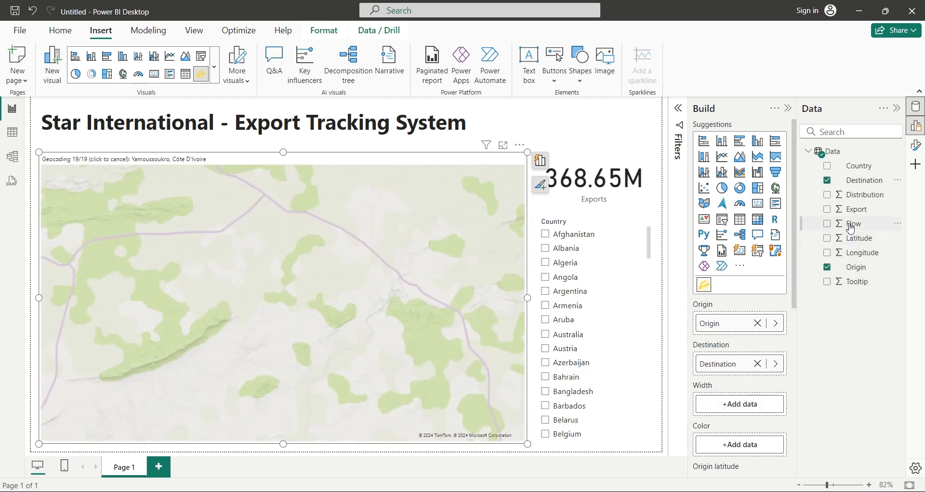
pyautogui.click(828, 223)
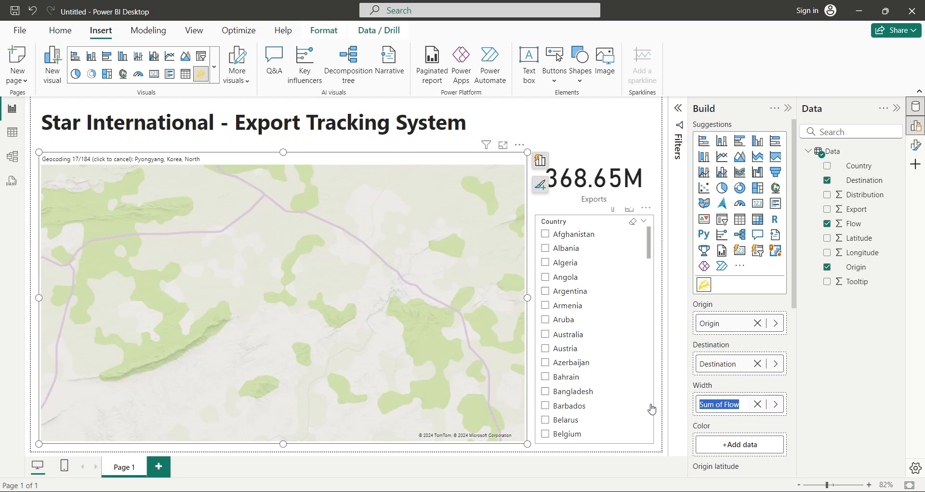
pyautogui.write('Exports')
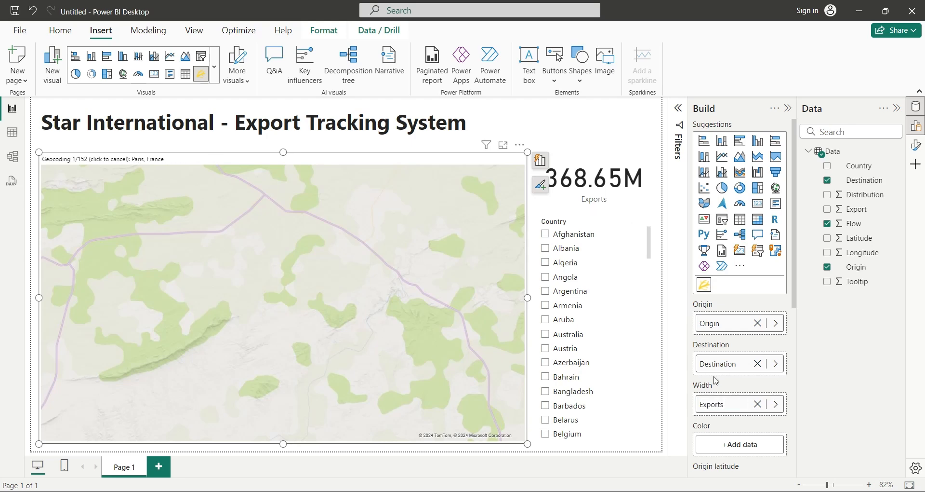
pyautogui.scroll(-3)
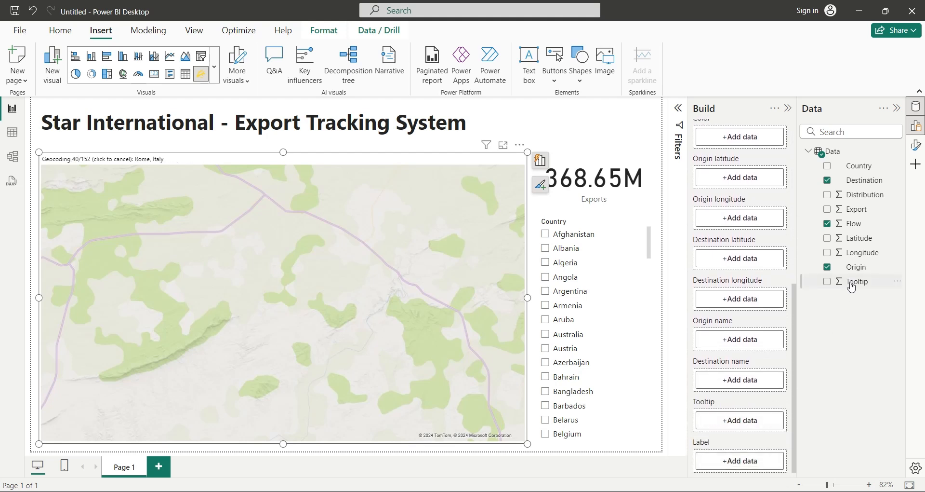
pyautogui.click(827, 281)
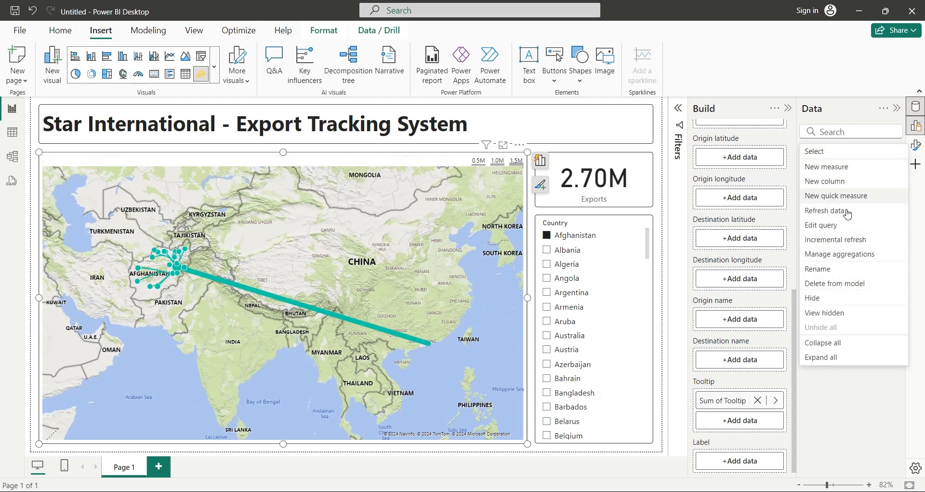
pyautogui.click(821, 225)
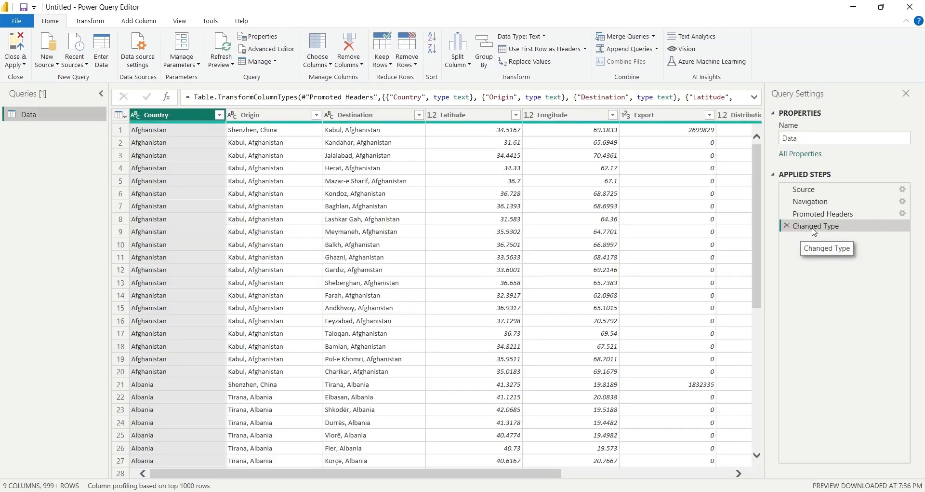
# Inspect the Data query's Latitude-to-Tooltip columns at the Promoted Headers step.
pyautogui.hscroll(3)
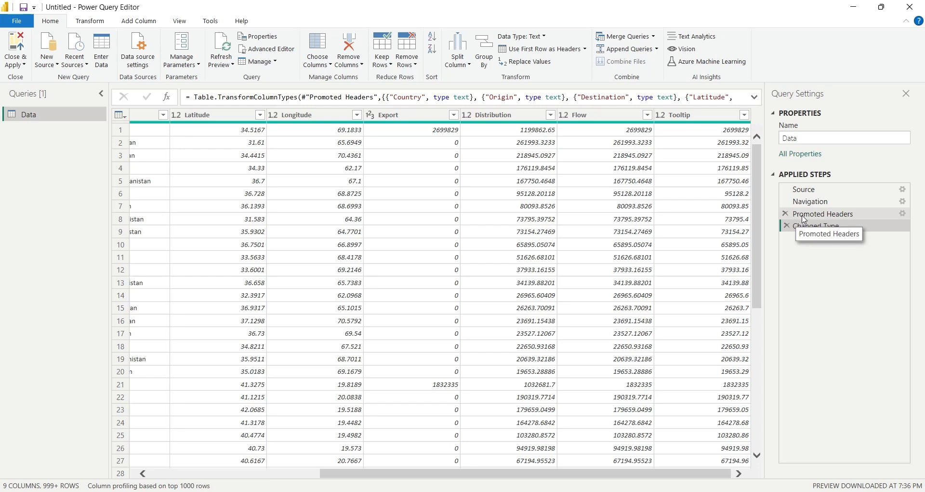
pyautogui.click(823, 213)
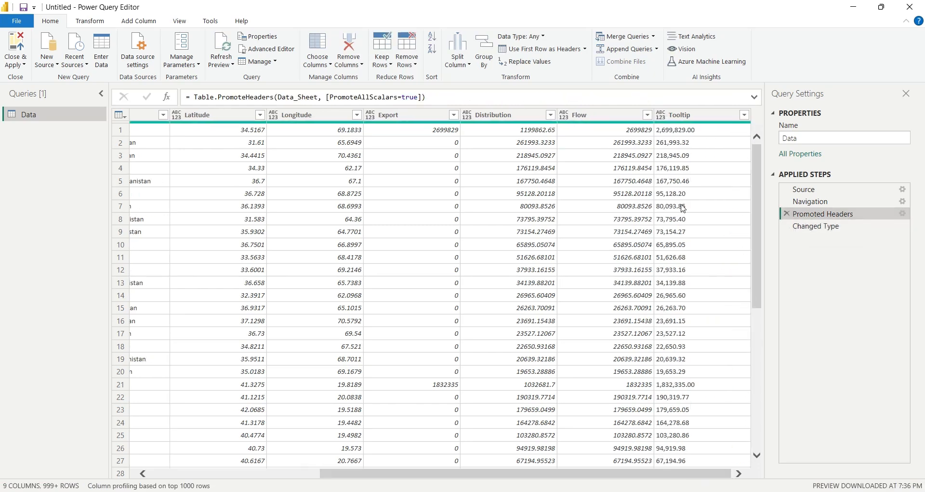
pyautogui.click(817, 226)
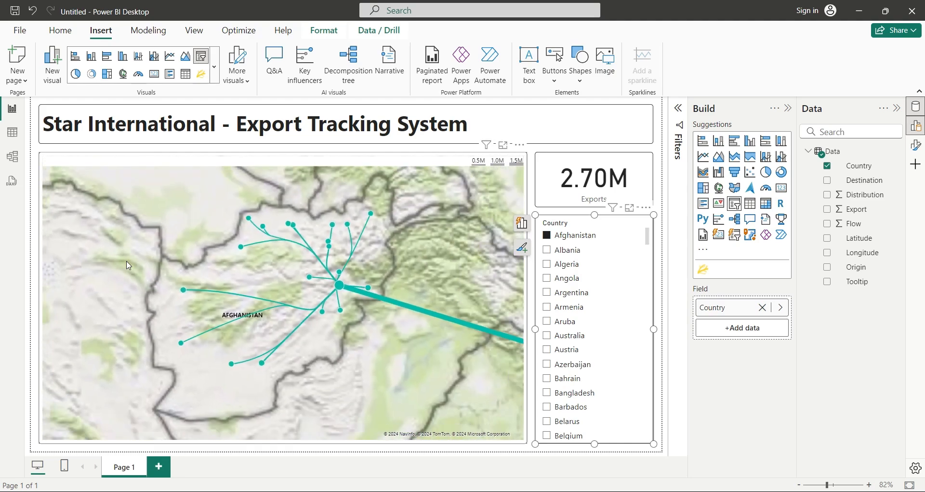
pyautogui.moveTo(341, 286)
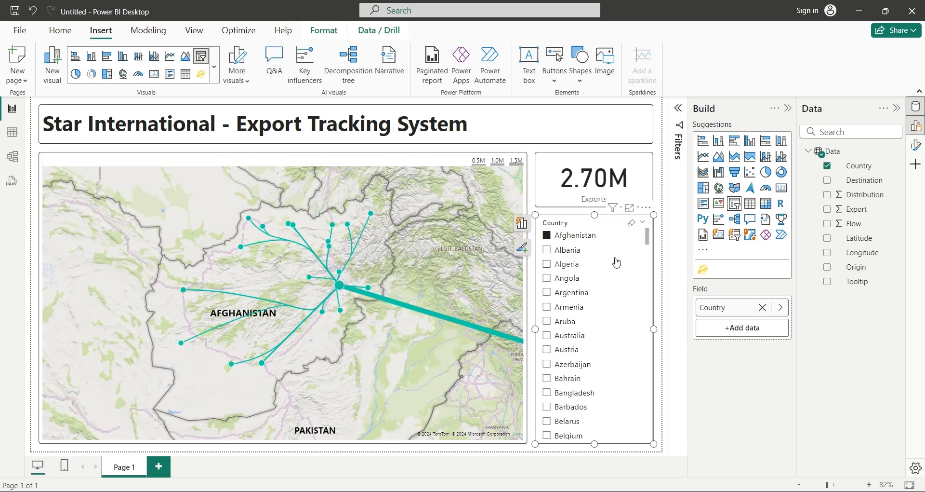
pyautogui.moveTo(645, 256)
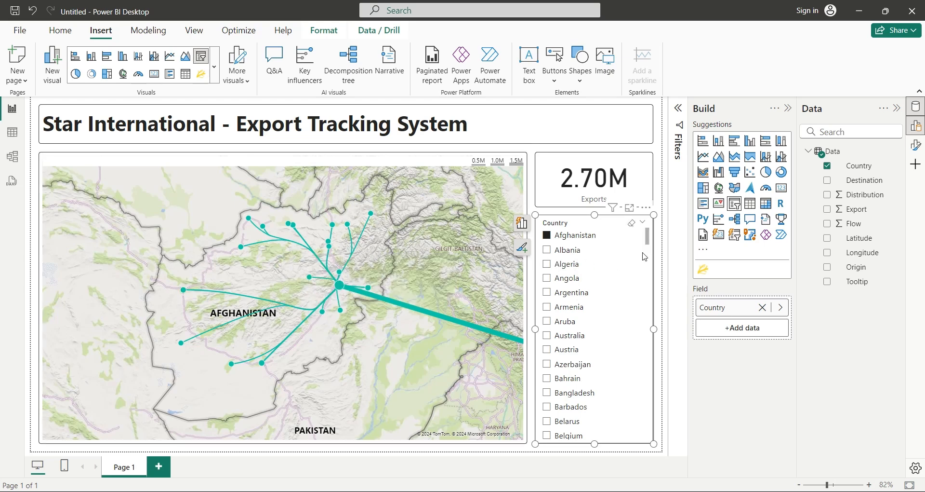
# Select Australia, then Brazil, in the Country slicer to show Brazil's export routes.
pyautogui.click(546, 336)
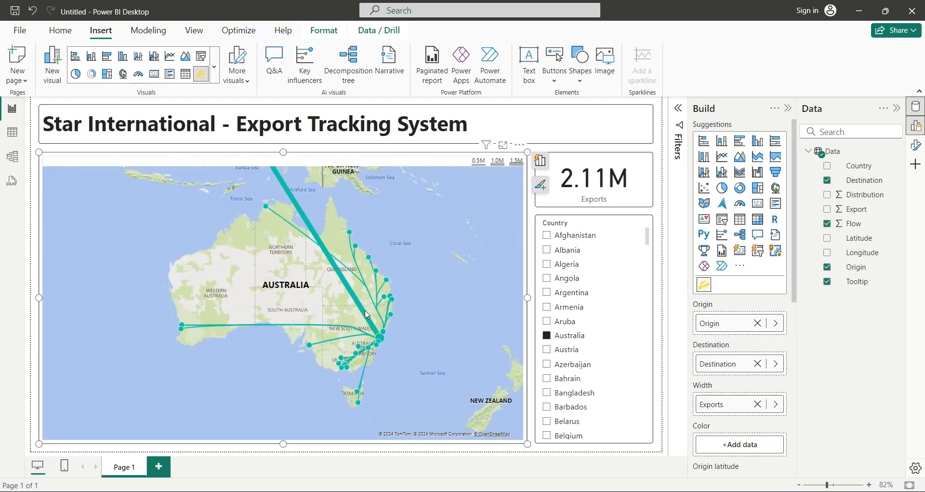
pyautogui.scroll(-3)
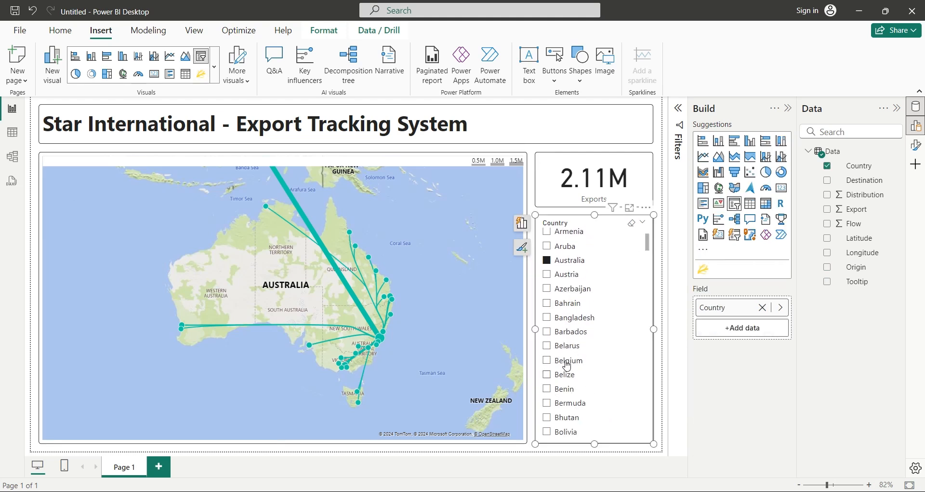
pyautogui.scroll(-3)
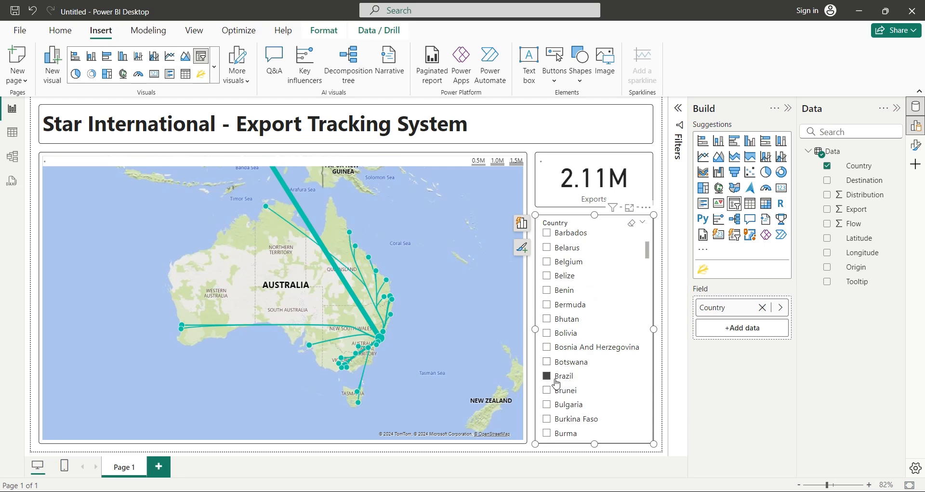
pyautogui.click(546, 375)
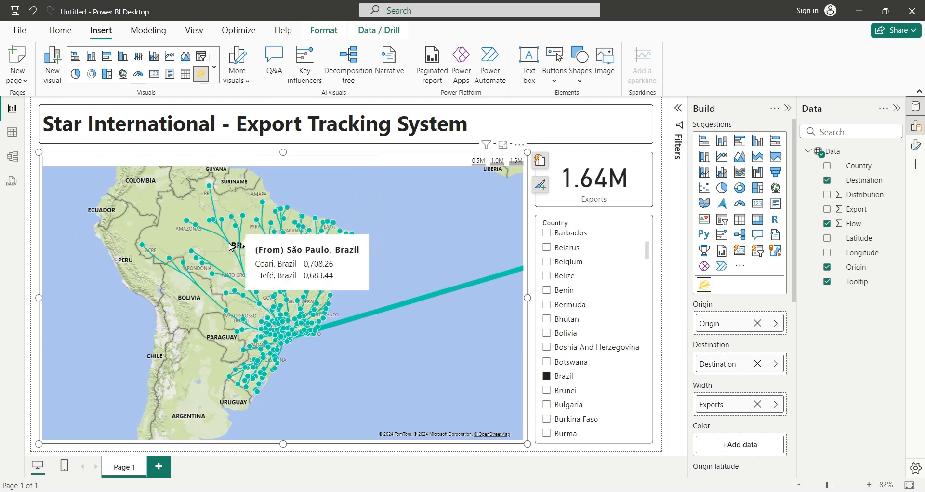
pyautogui.moveTo(214, 206)
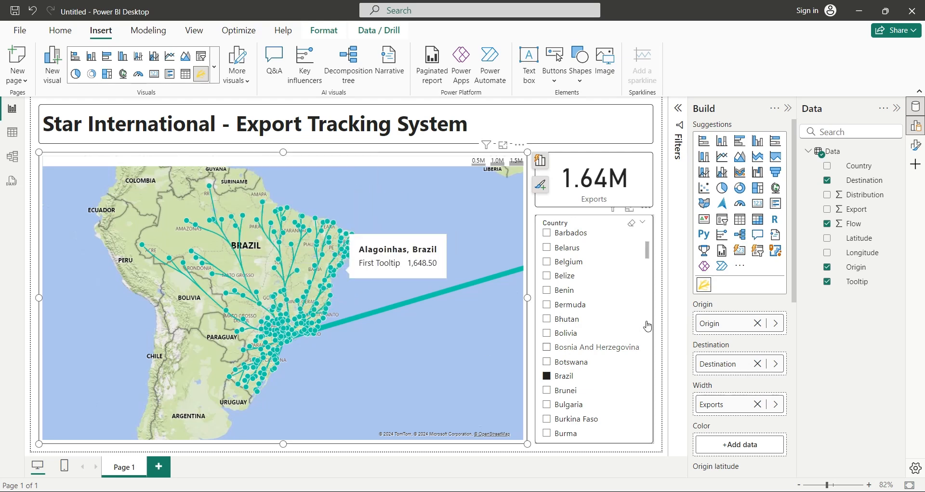
pyautogui.scroll(-3)
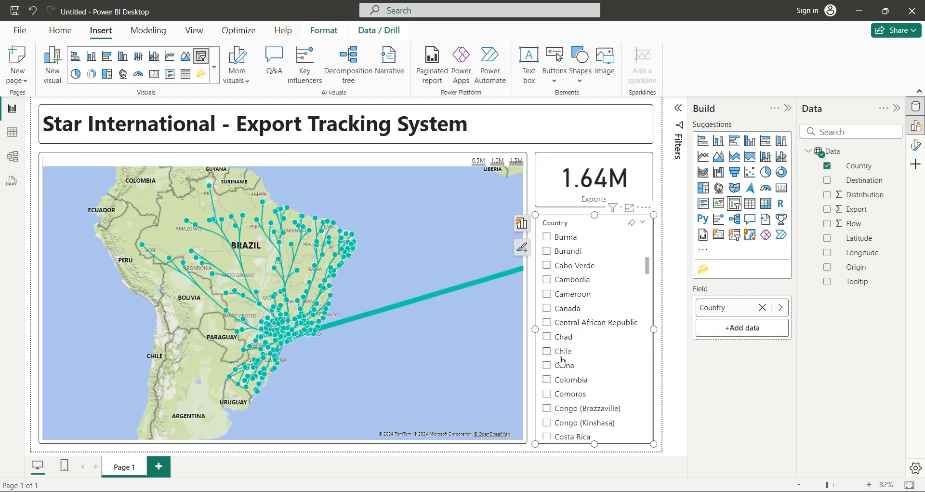
# View export flows for China, then India, via the Country slicer.
pyautogui.click(547, 365)
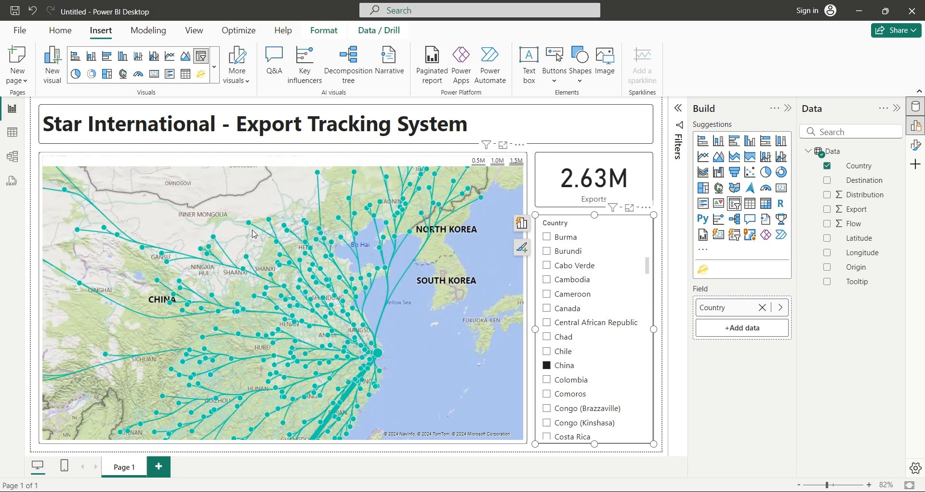
pyautogui.moveTo(307, 305)
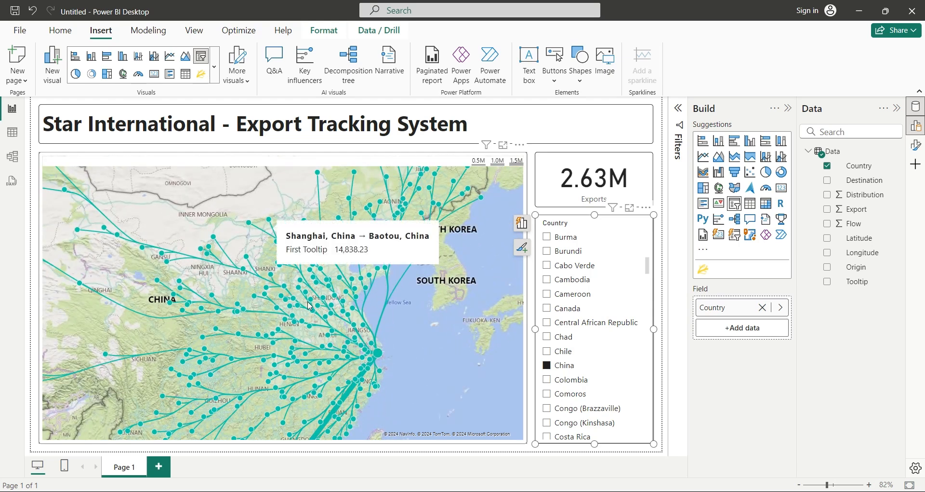
pyautogui.moveTo(325, 329)
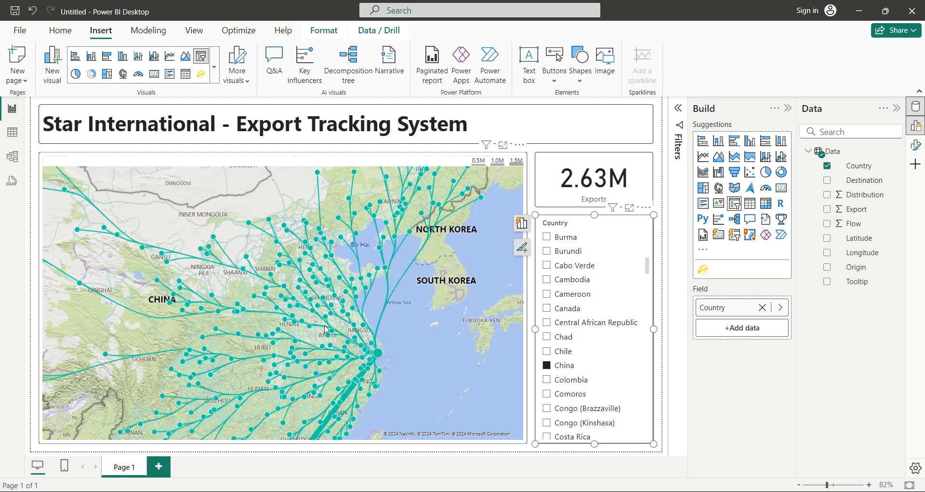
pyautogui.moveTo(379, 353)
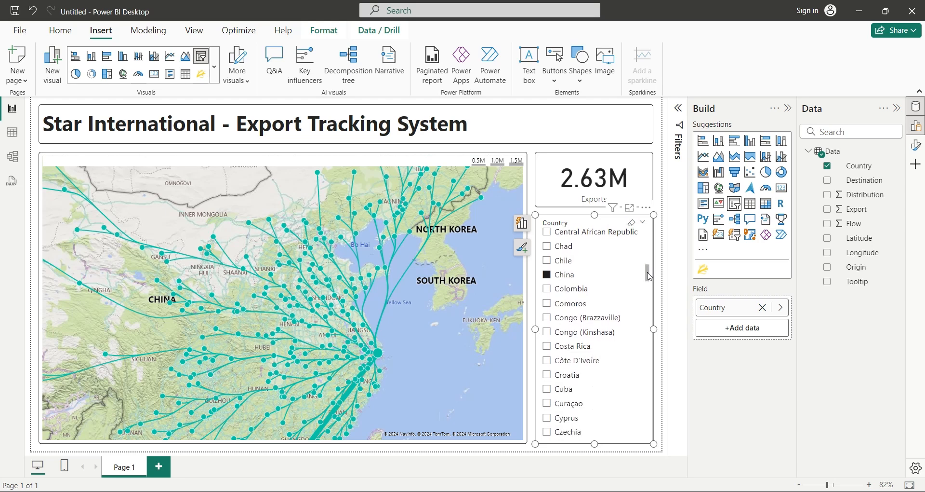
pyautogui.scroll(-3)
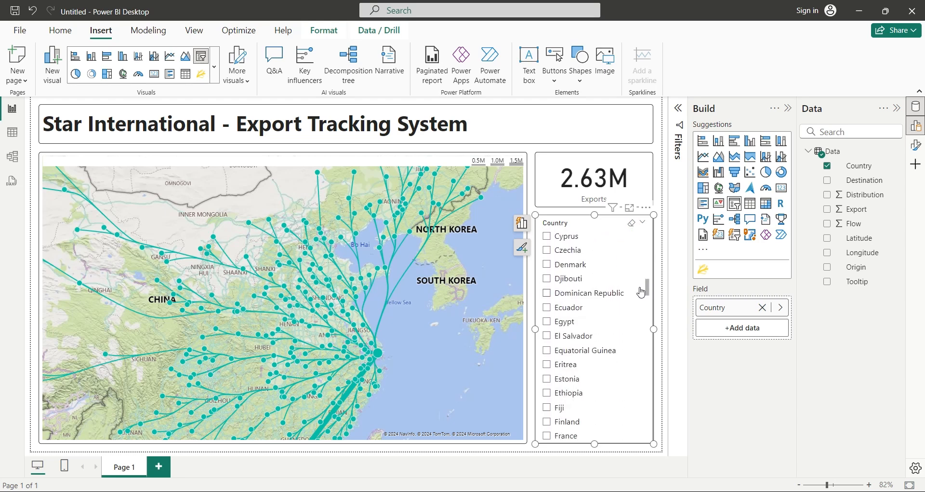
pyautogui.scroll(-3)
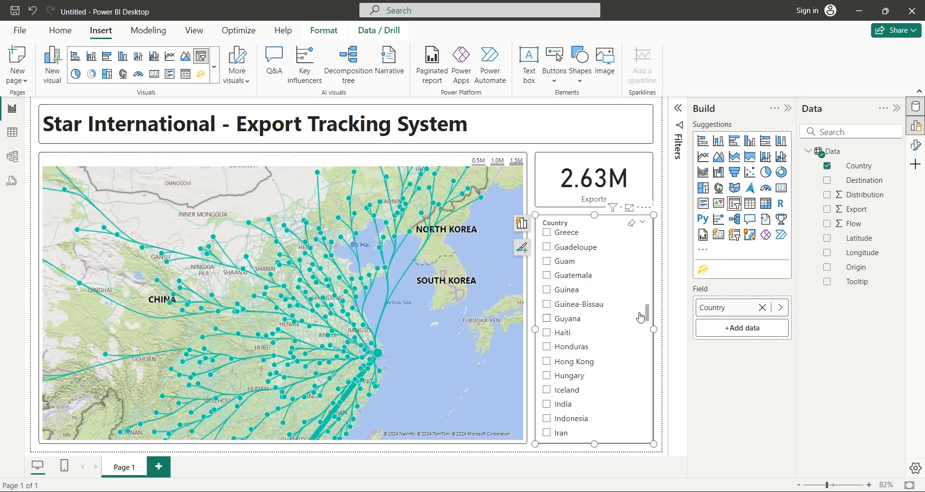
pyautogui.scroll(-3)
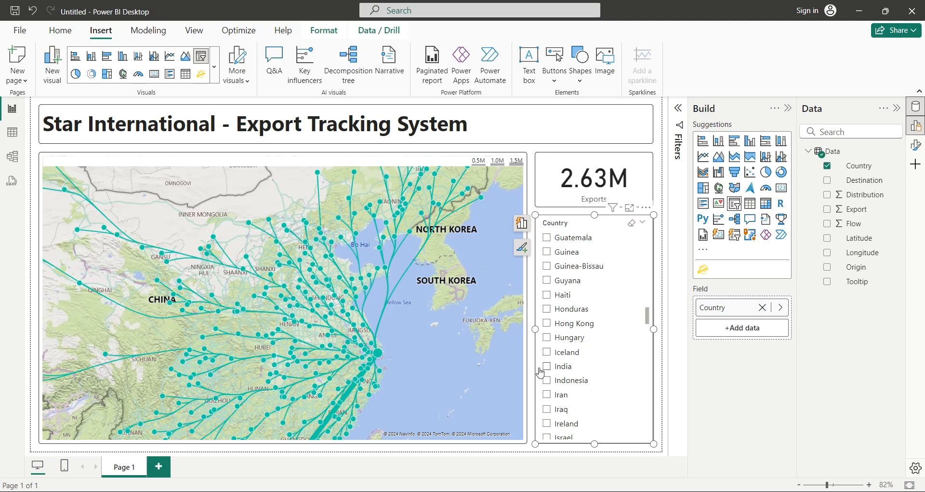
pyautogui.click(530, 366)
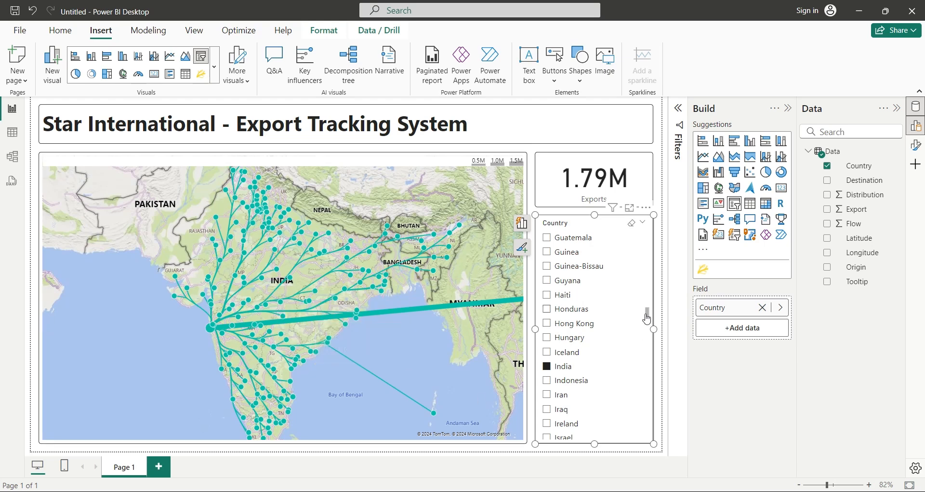
# Select Japan in the Country slicer to show its routes with Exports at 1.75M.
pyautogui.scroll(-3)
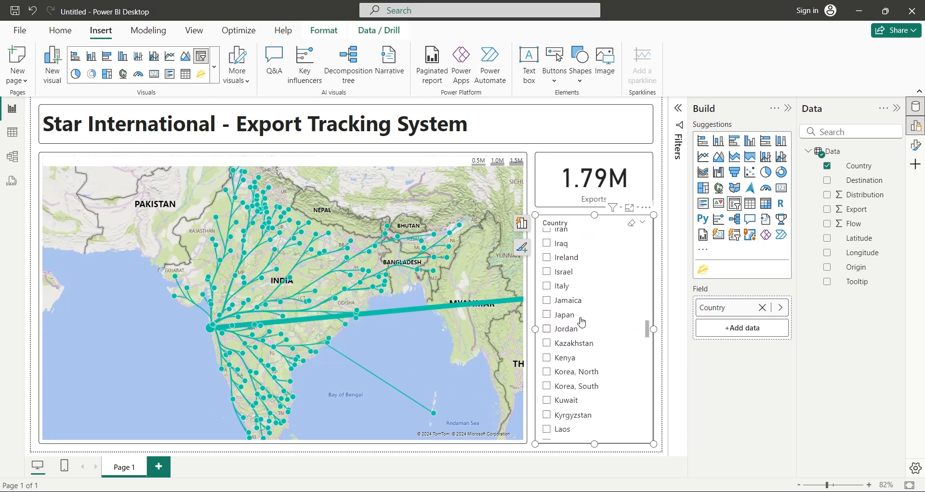
pyautogui.click(546, 314)
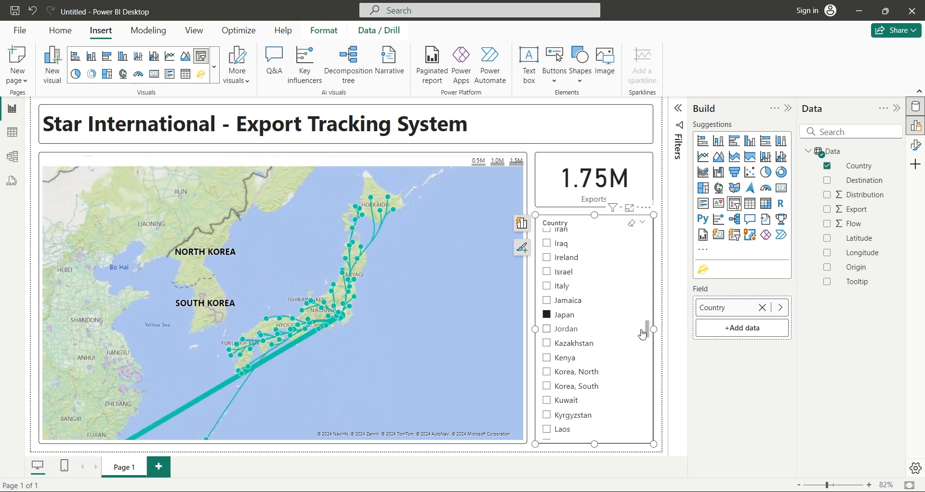
pyautogui.scroll(-3)
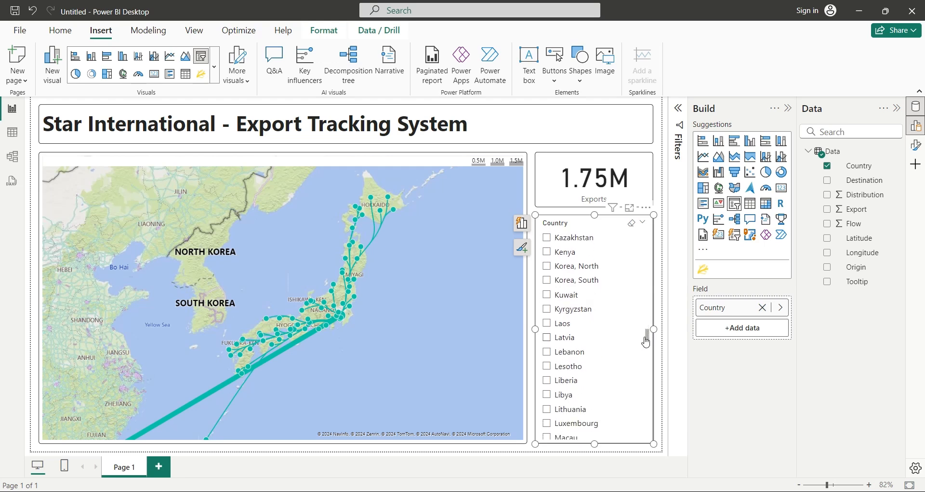
pyautogui.scroll(-3)
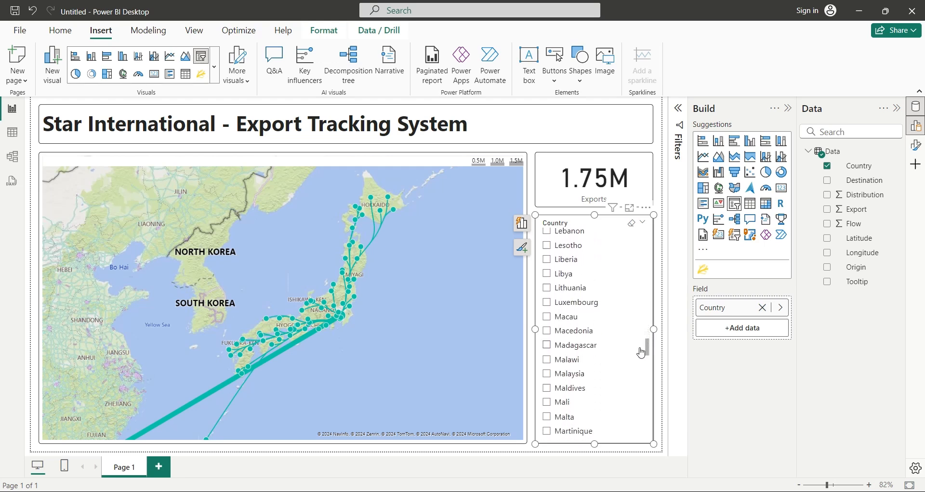
pyautogui.scroll(-3)
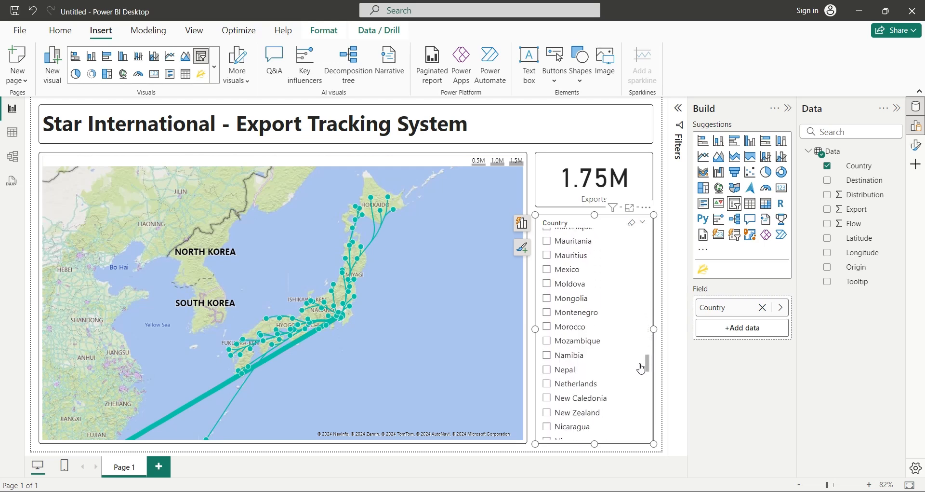
pyautogui.scroll(-3)
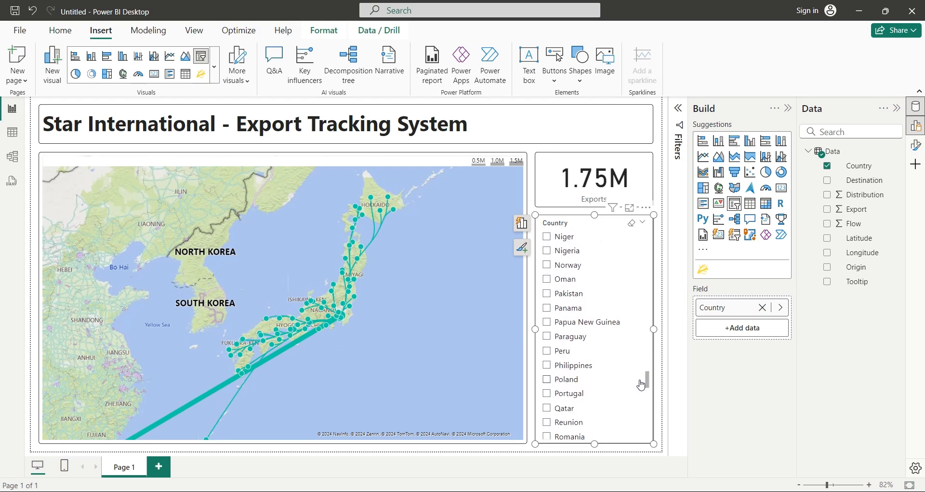
pyautogui.scroll(-3)
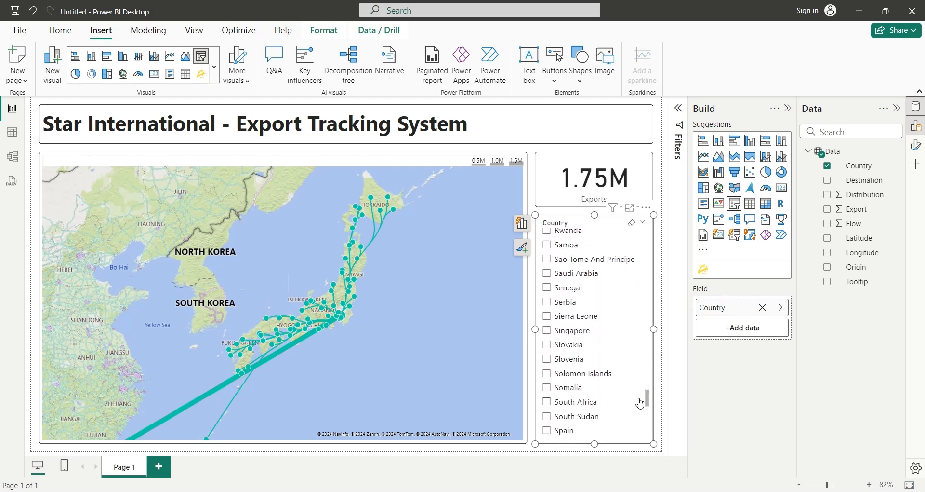
pyautogui.scroll(-3)
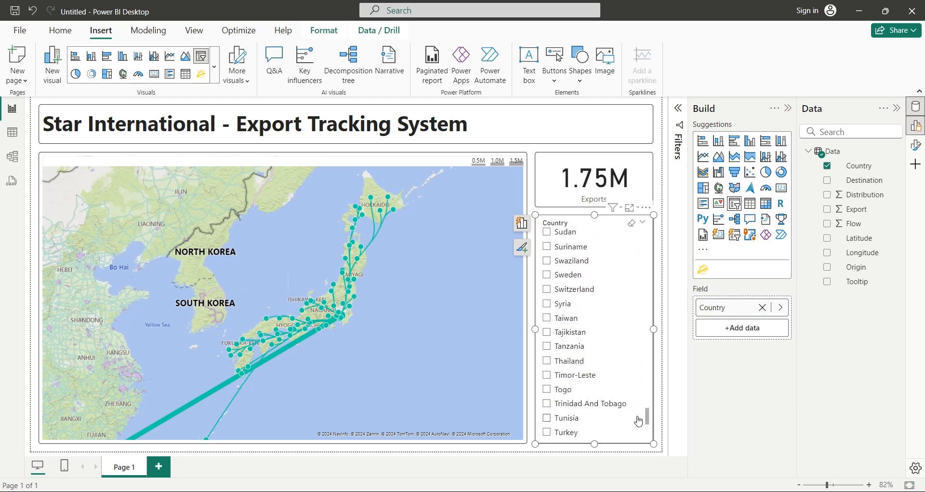
pyautogui.scroll(-3)
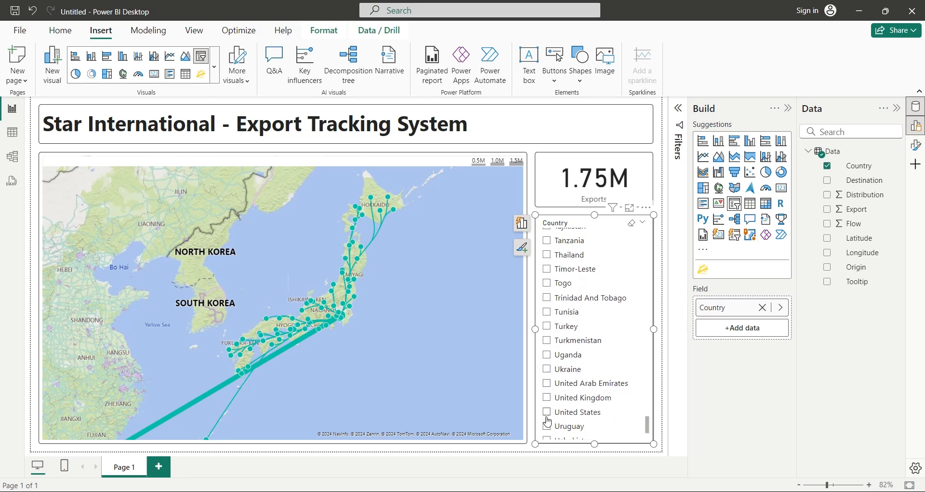
# Select United States in the Country slicer to map its export routes.
pyautogui.click(546, 411)
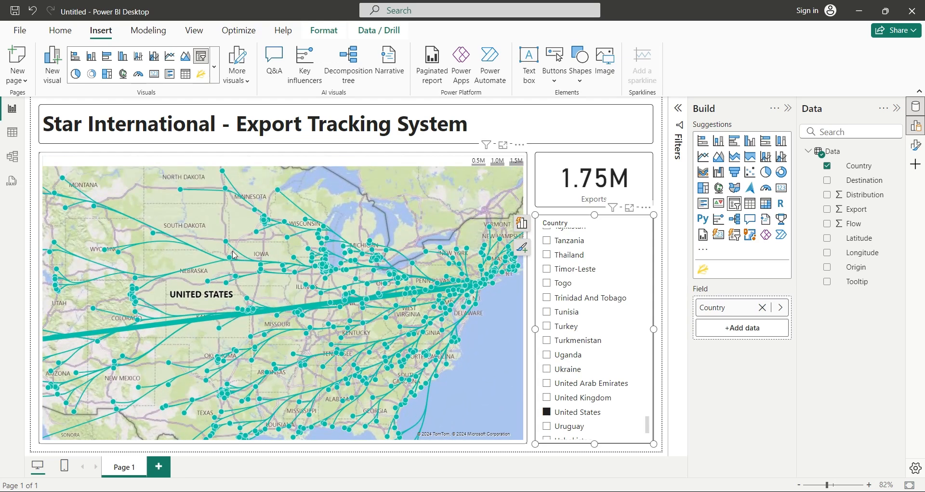
pyautogui.moveTo(224, 241)
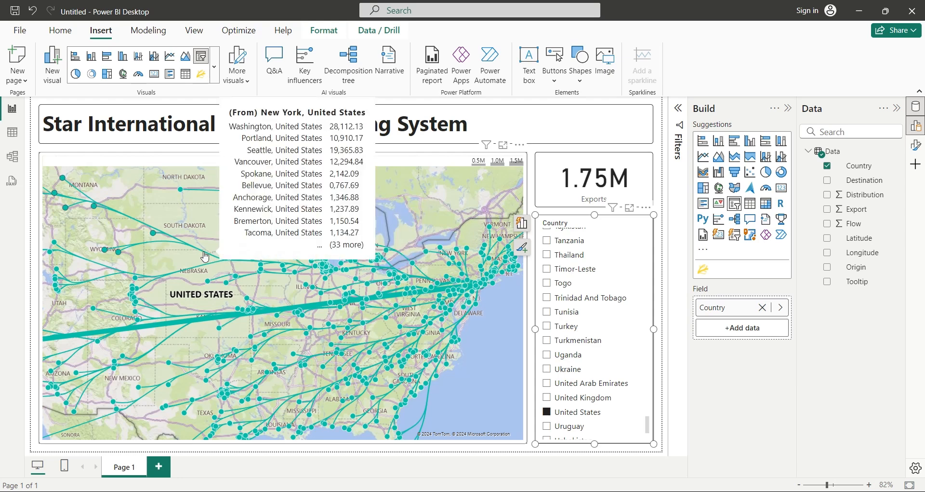
pyautogui.moveTo(227, 280)
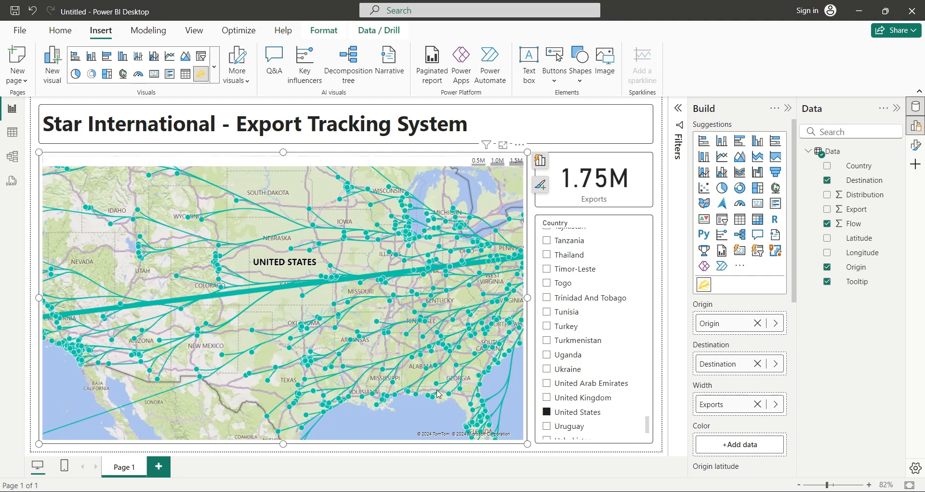
pyautogui.moveTo(544, 403)
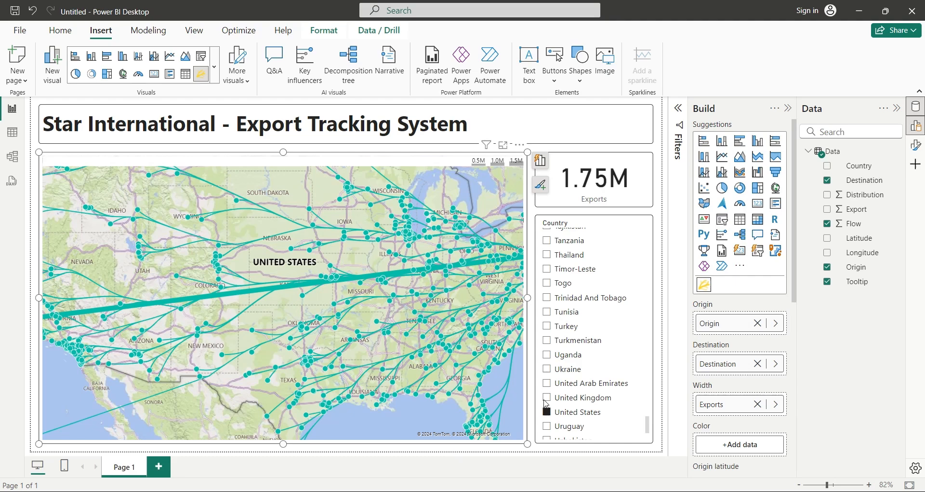